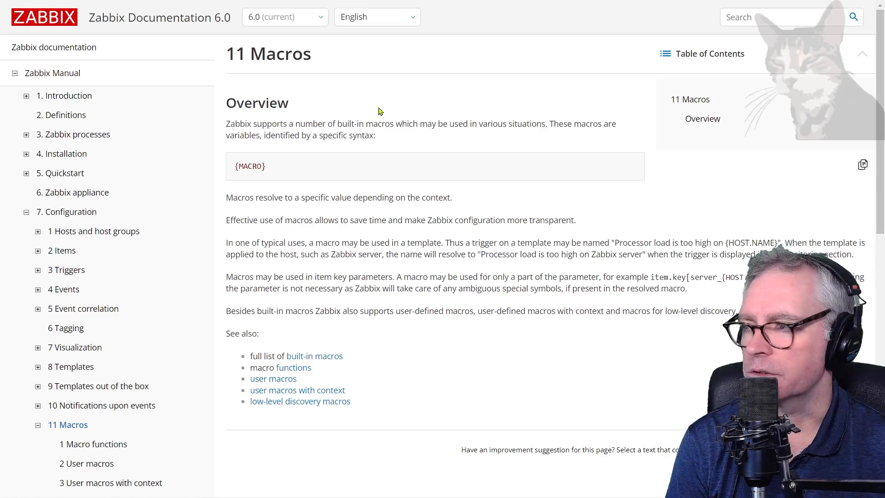
{"action": "mouse_move", "coordinate": [491, 128]}
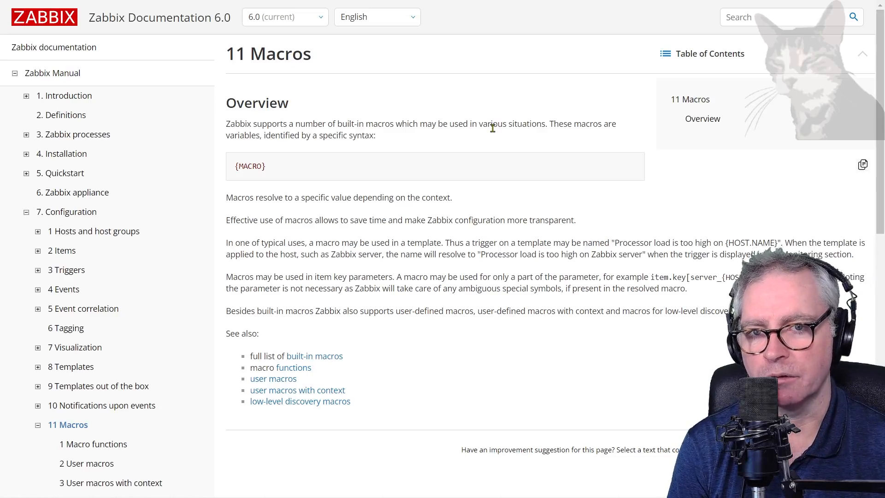
{"action": "mouse_move", "coordinate": [308, 160]}
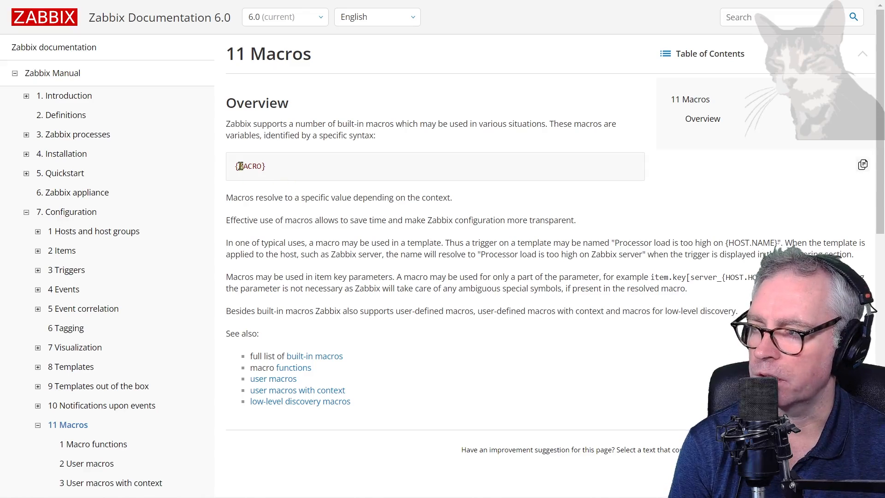
{"action": "mouse_move", "coordinate": [282, 173]}
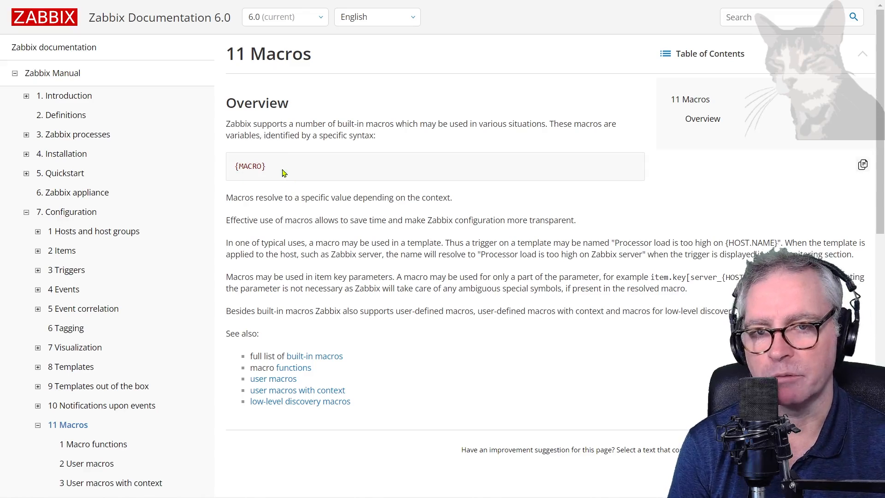
{"action": "mouse_move", "coordinate": [406, 156]}
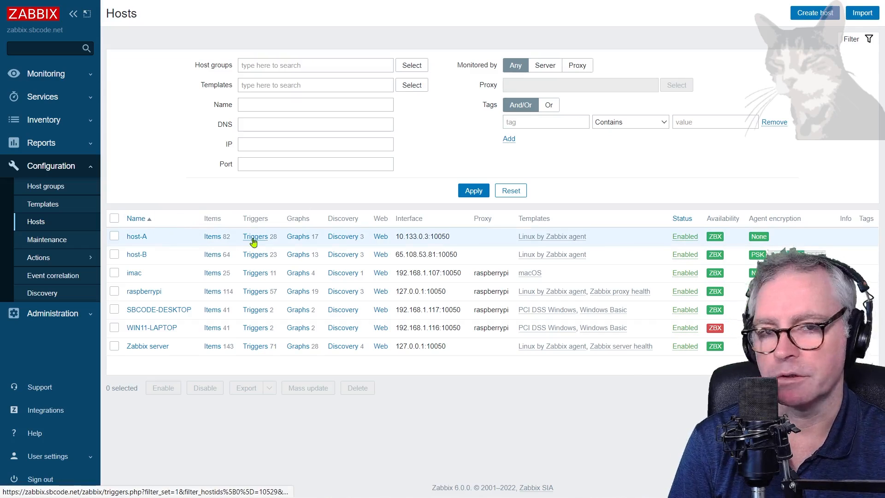
- Open host-A's 'High swap space usage' trigger from its trigger list
{"action": "left_click", "coordinate": [254, 236]}
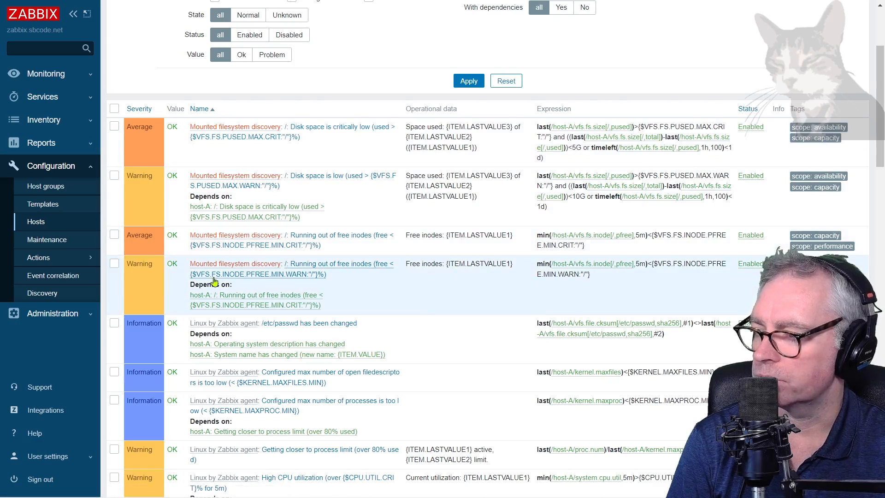
{"action": "scroll", "scroll_direction": "down", "scroll_amount": 3}
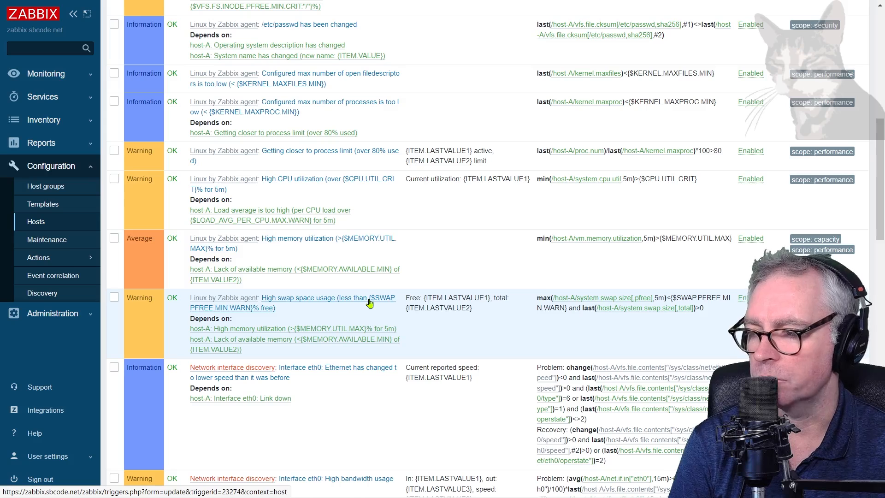
{"action": "left_click", "coordinate": [296, 297]}
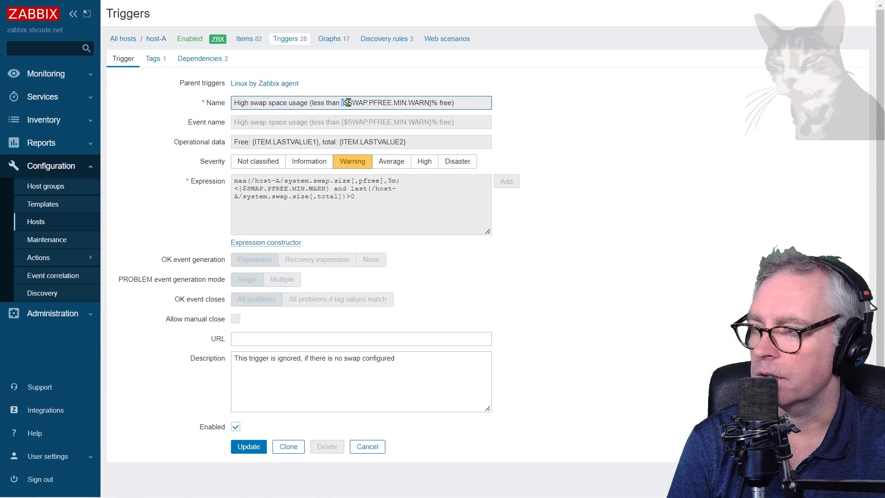
- Inspect the SWAP.PFREE.MIN.WARN macro in the name and ITEM.LASTVALUE1 in operational data
{"action": "double_click", "coordinate": [387, 102]}
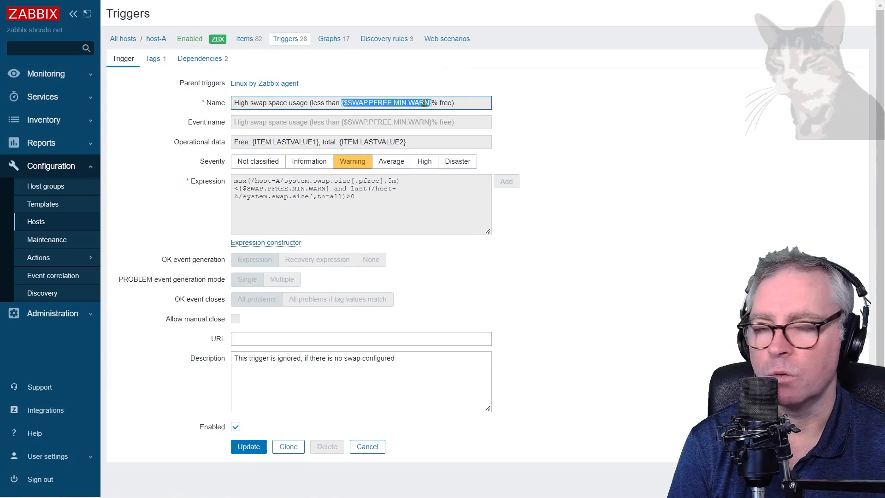
{"action": "left_click", "coordinate": [308, 103]}
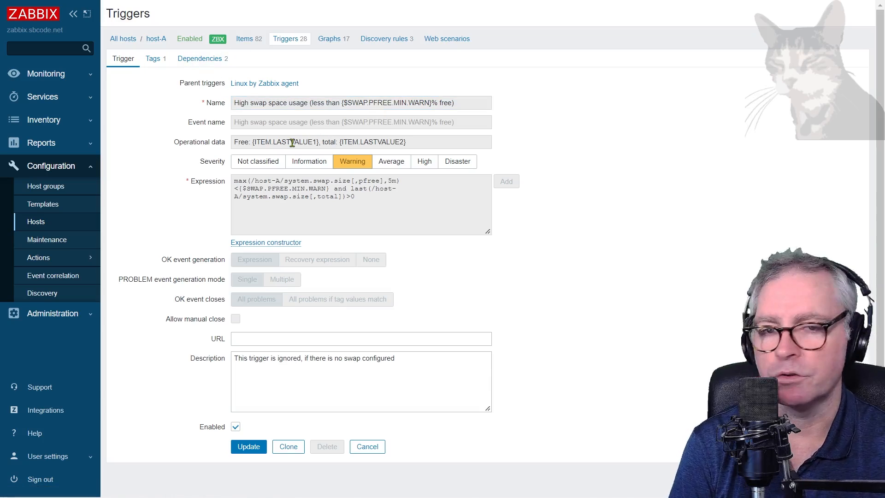
{"action": "mouse_move", "coordinate": [179, 145]}
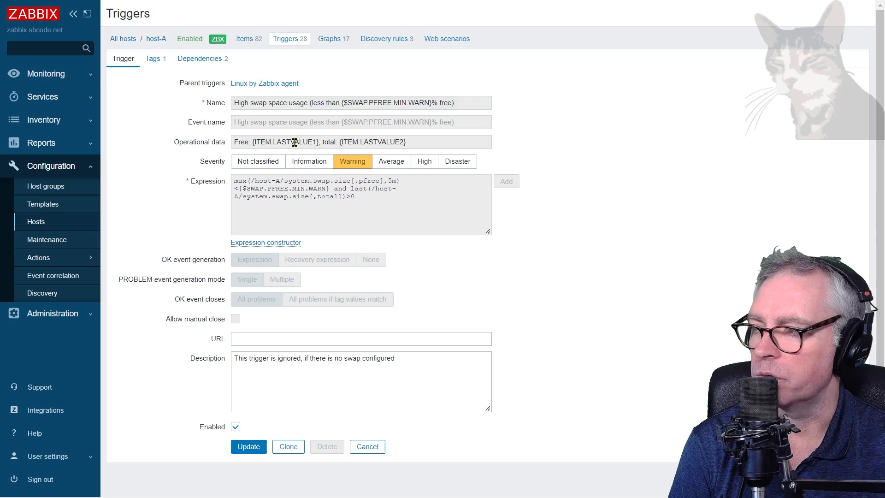
{"action": "double_click", "coordinate": [285, 142]}
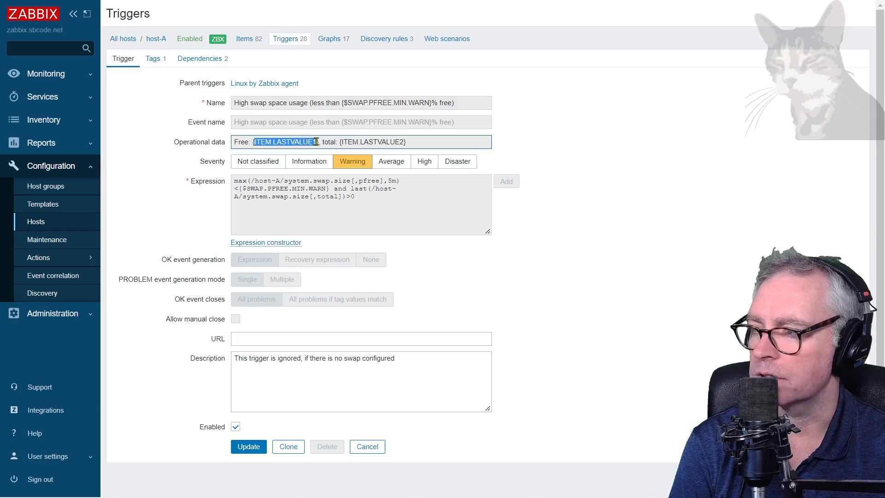
{"action": "left_click", "coordinate": [218, 158]}
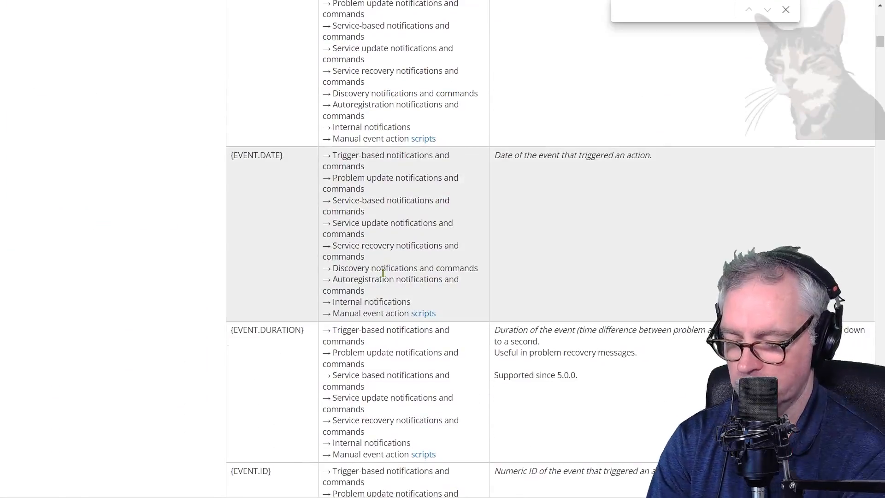
- Search the supported macros page for 'item.value' and scroll to the {ITEM.VALUE} row
{"action": "type", "text": "item.value"}
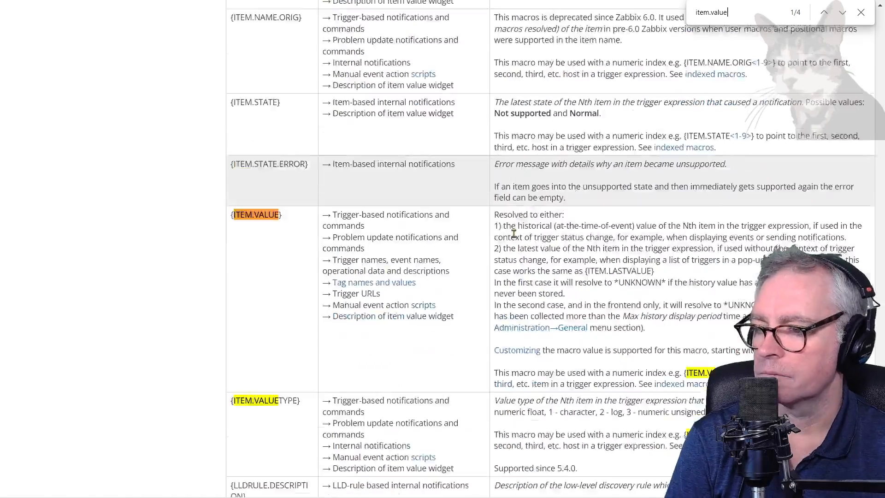
{"action": "scroll", "scroll_direction": "down", "scroll_amount": 3}
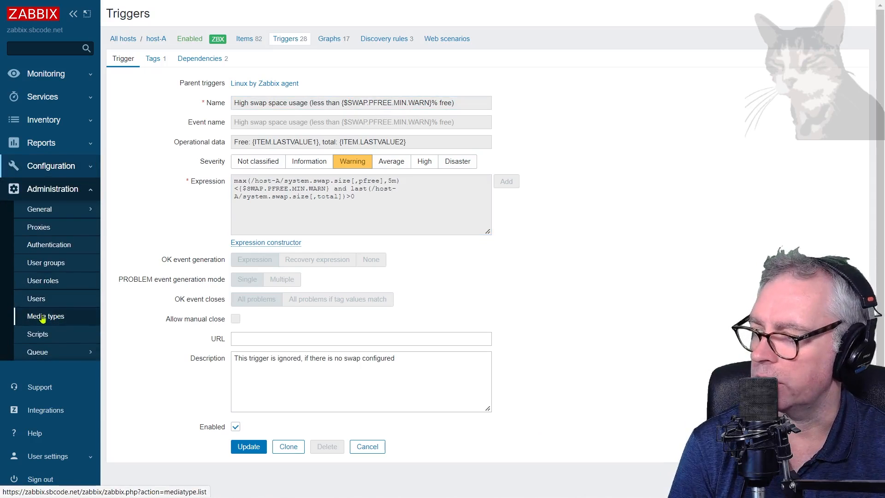
- Review the Slack media type parameters, including the ZABBIX.URL macro value
{"action": "left_click", "coordinate": [45, 316]}
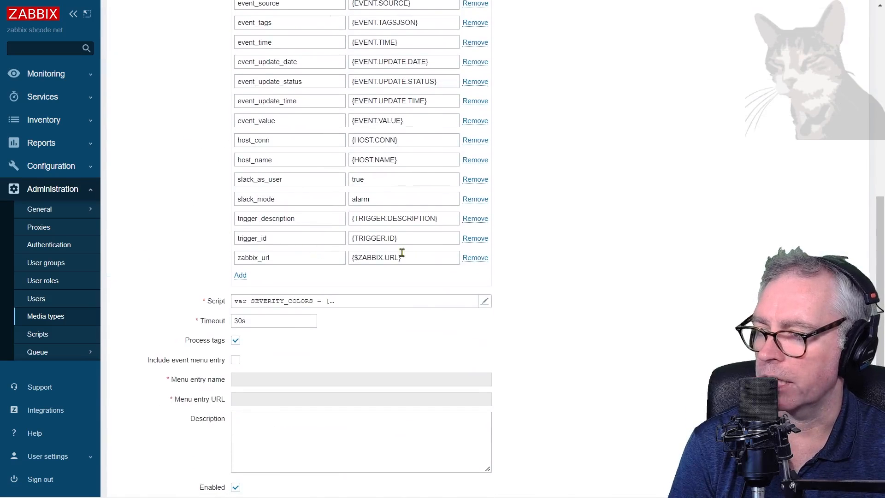
{"action": "double_click", "coordinate": [376, 257]}
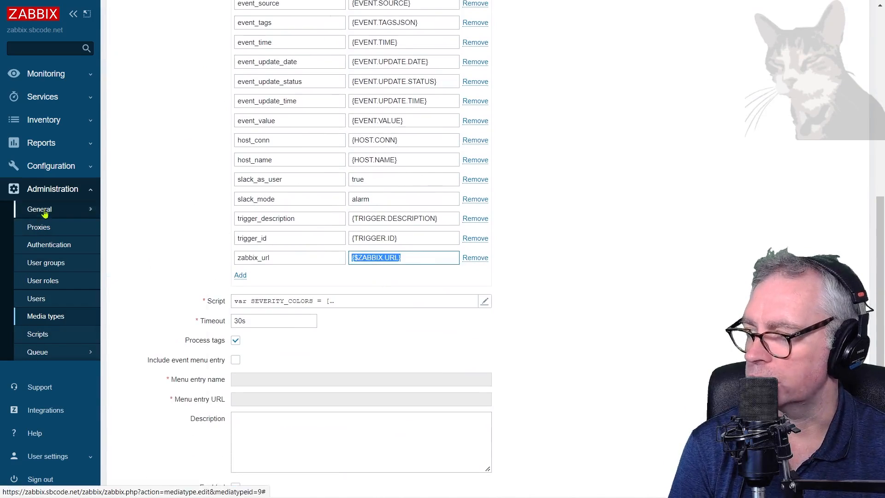
{"action": "left_click", "coordinate": [39, 210]}
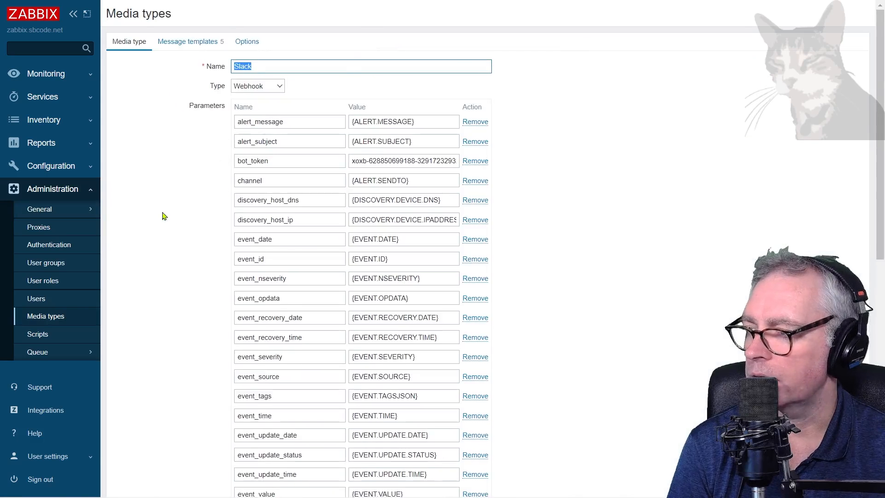
{"action": "scroll", "scroll_direction": "down", "scroll_amount": 3}
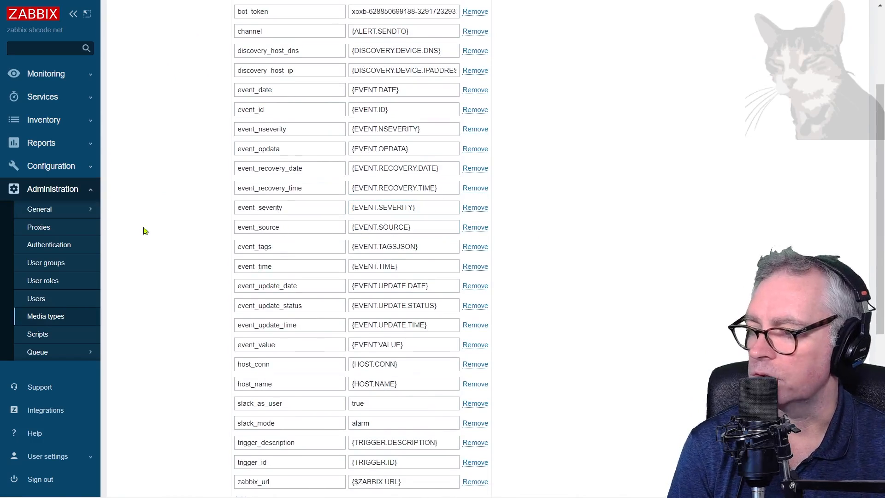
{"action": "scroll", "scroll_direction": "down", "scroll_amount": 3}
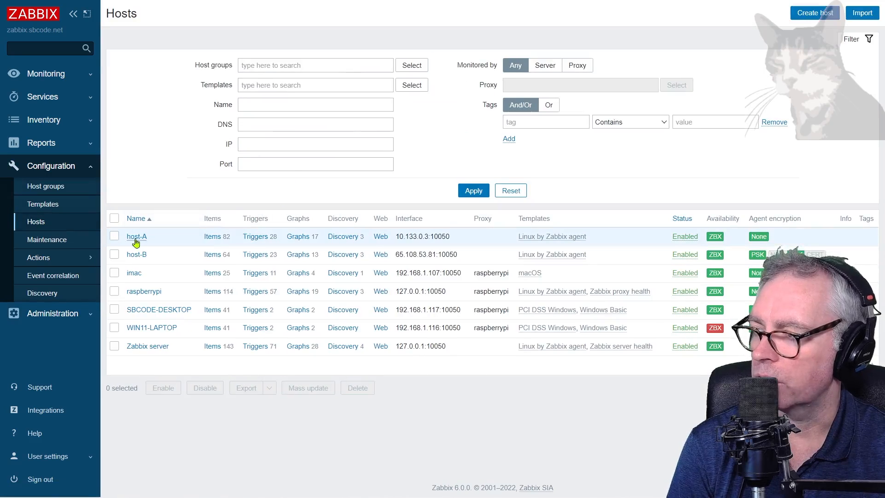
- Show host-A's macros including those inherited from templates
{"action": "left_click", "coordinate": [255, 235]}
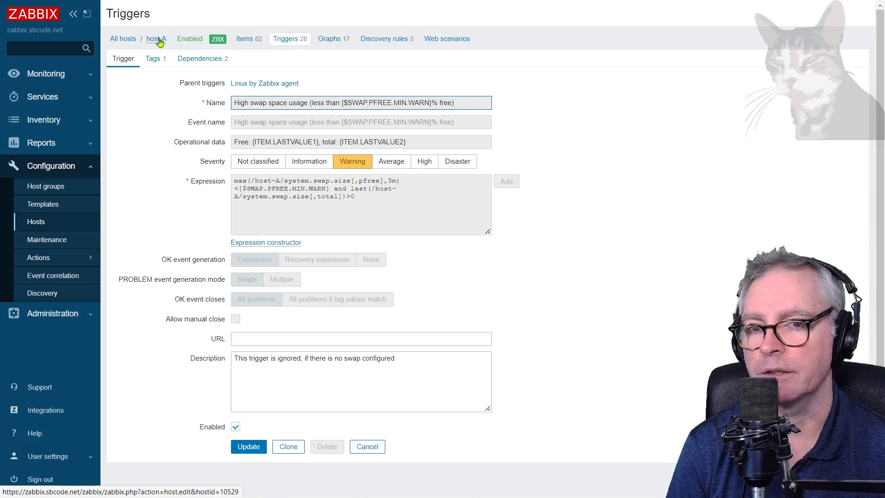
{"action": "left_click", "coordinate": [156, 38]}
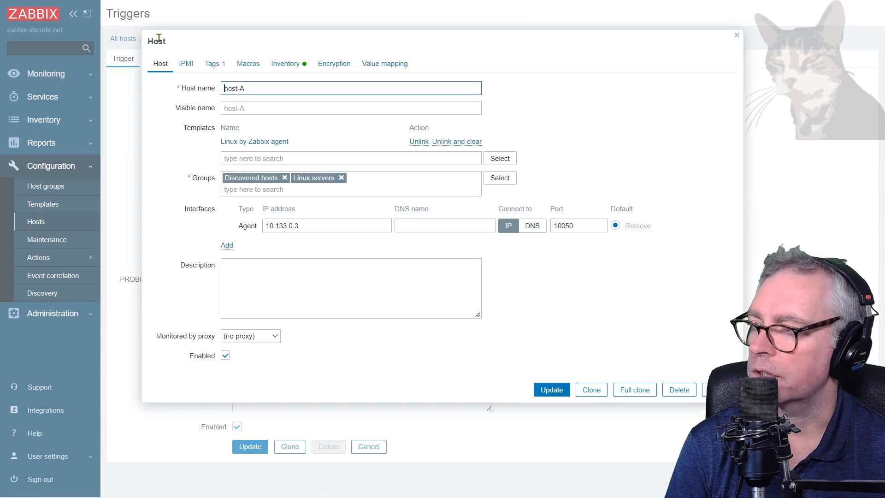
{"action": "left_click", "coordinate": [247, 63]}
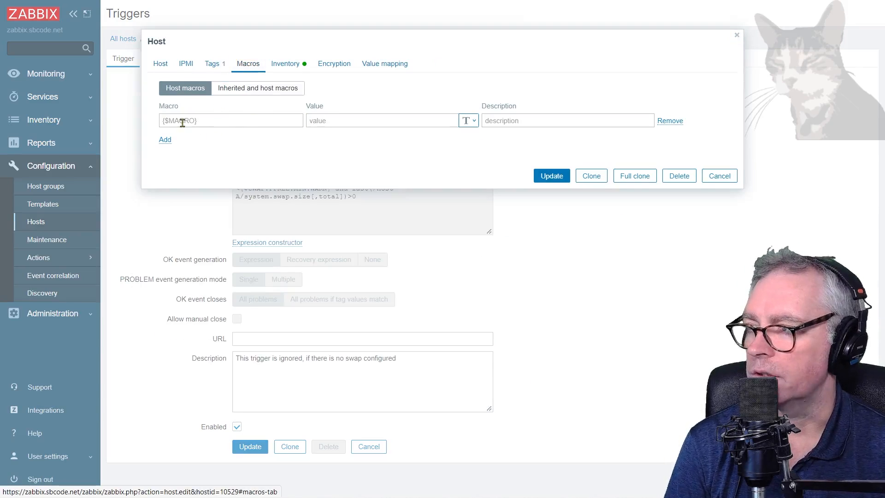
{"action": "left_click", "coordinate": [257, 89]}
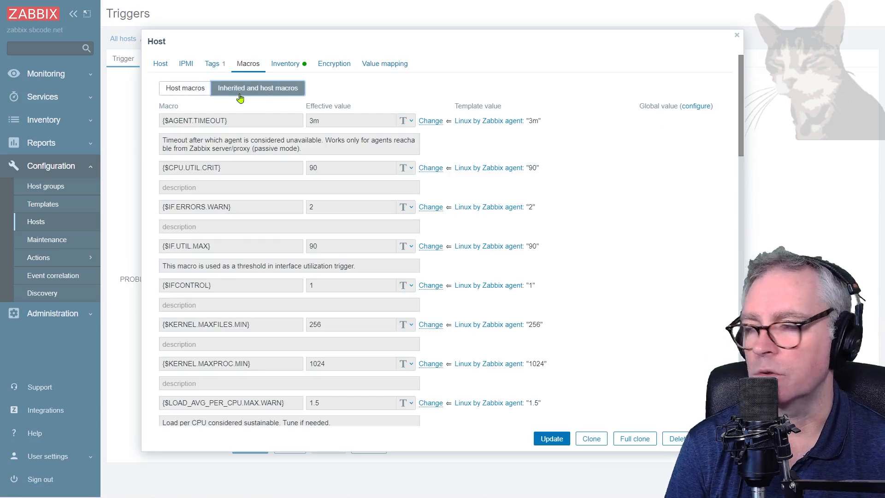
- Locate the inherited {$SWAP.PFREE.MIN.WARN} macro with value 50
{"action": "scroll", "scroll_direction": "down", "scroll_amount": 3}
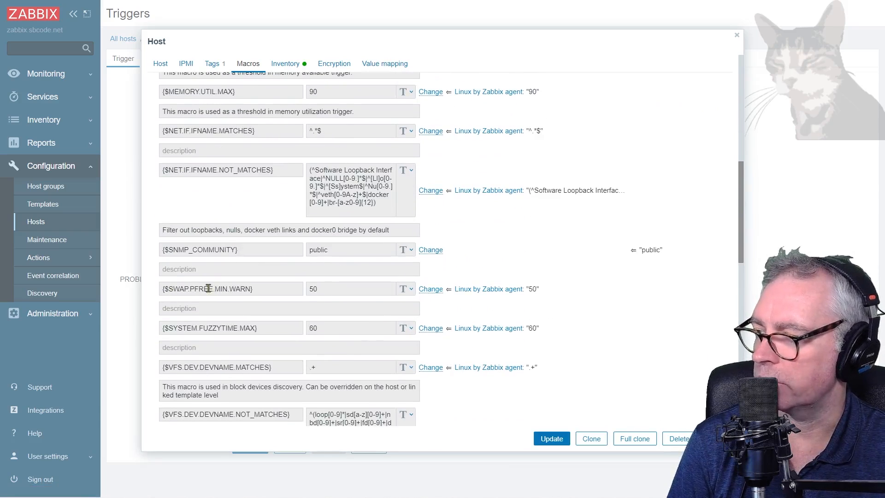
{"action": "double_click", "coordinate": [231, 289]}
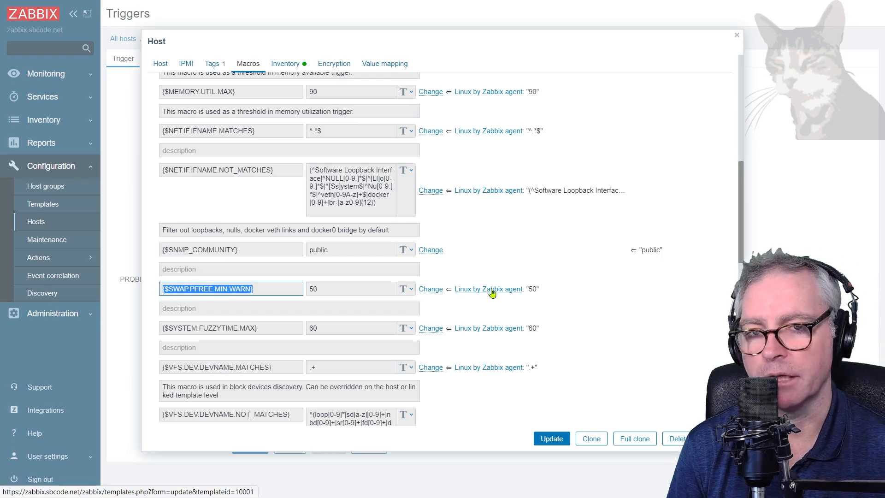
{"action": "left_click", "coordinate": [176, 288]}
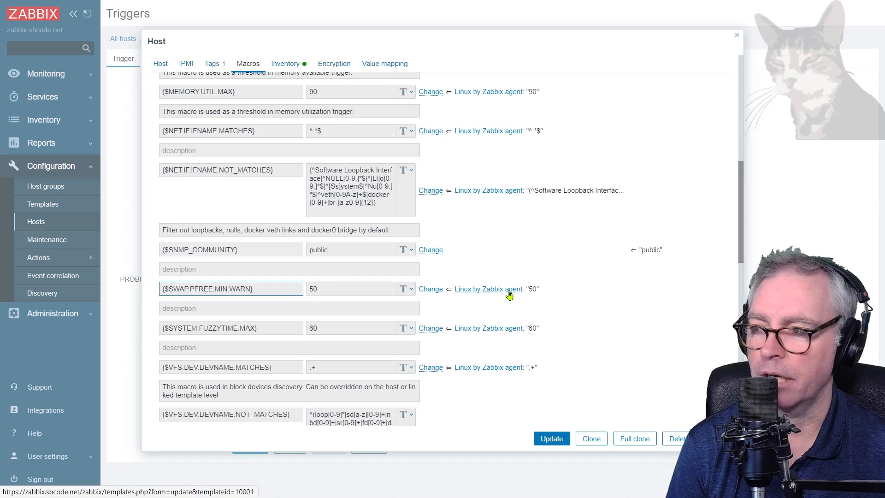
{"action": "mouse_move", "coordinate": [67, 320]}
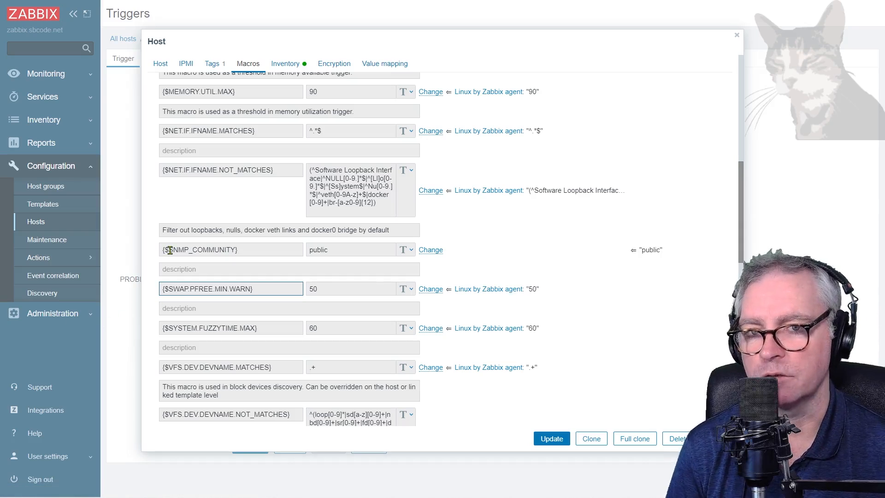
{"action": "left_click", "coordinate": [736, 35]}
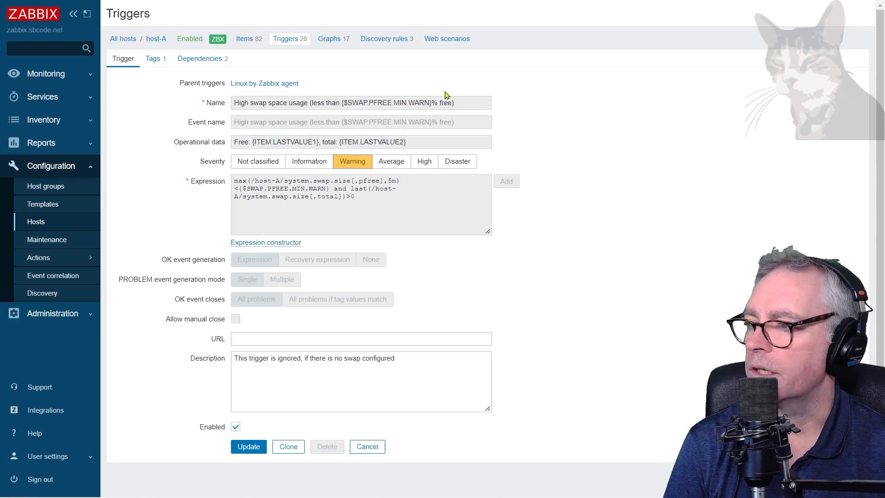
- Open the trigger prototypes of host-A's Block devices discovery rule
{"action": "left_click", "coordinate": [360, 102]}
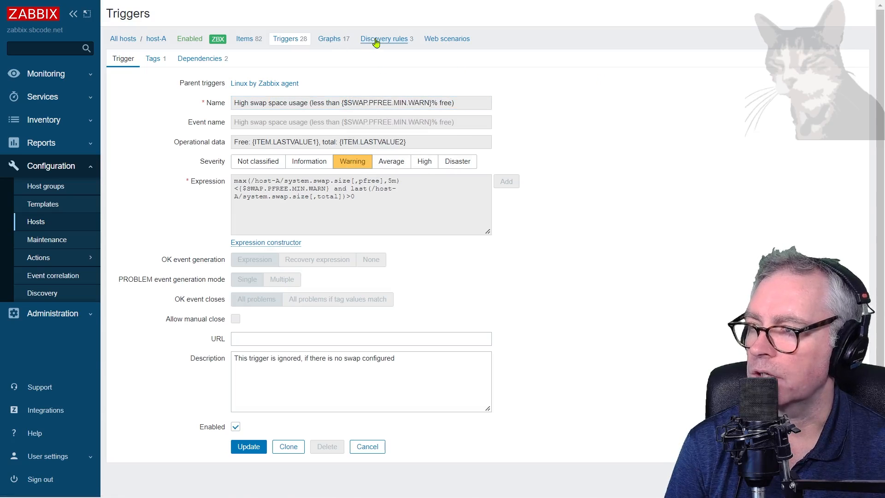
{"action": "left_click", "coordinate": [384, 39]}
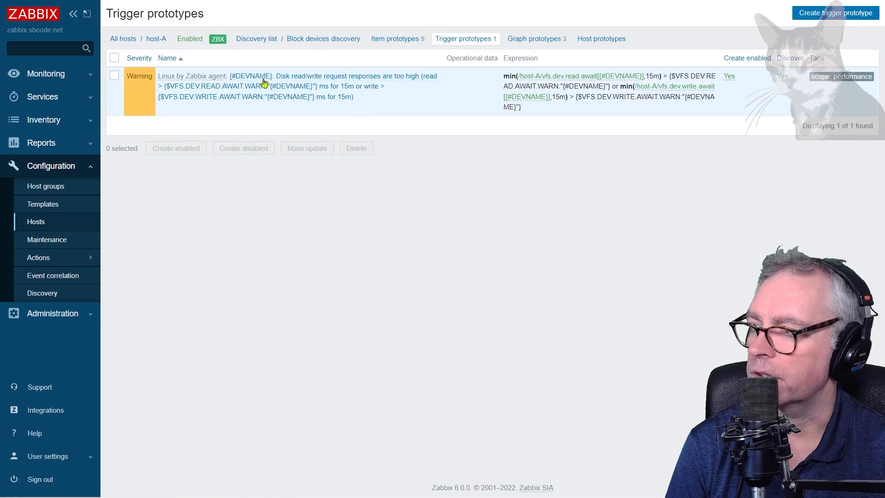
{"action": "mouse_move", "coordinate": [288, 86]}
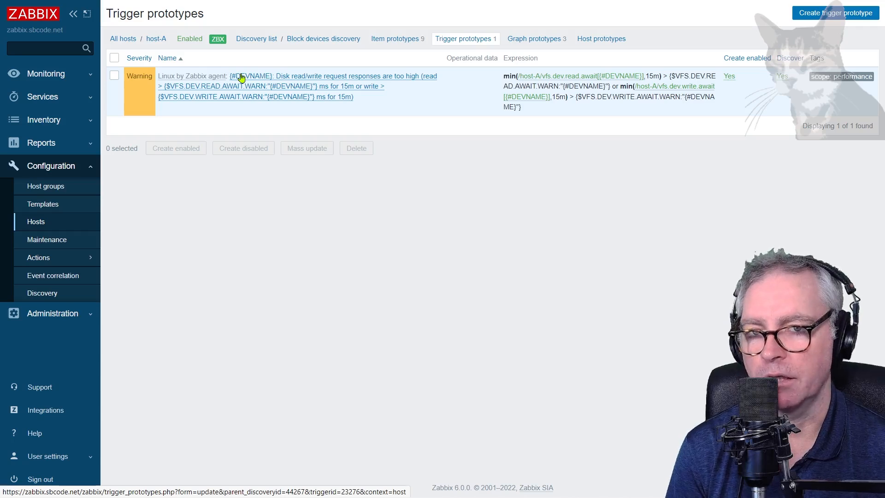
{"action": "mouse_move", "coordinate": [35, 222]}
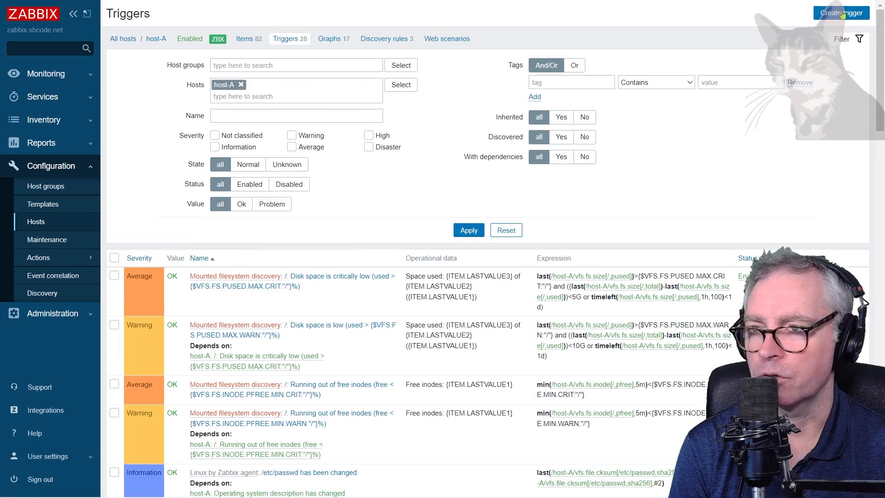
- Create a host-A trigger named 'Disk Space Used Above 2GB, Current Value : {ITEM.VALUE}'
{"action": "left_click", "coordinate": [841, 12]}
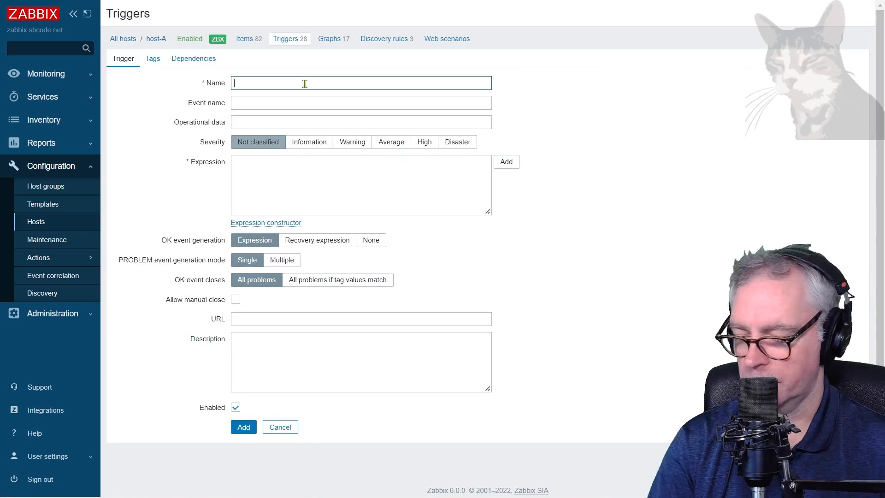
{"action": "type", "text": "Disk Space Used Above 2GB"}
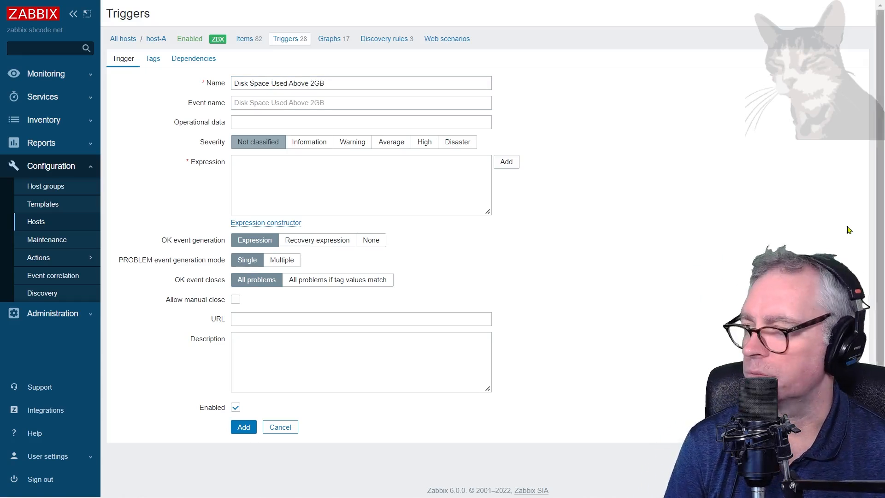
{"action": "mouse_move", "coordinate": [371, 114]}
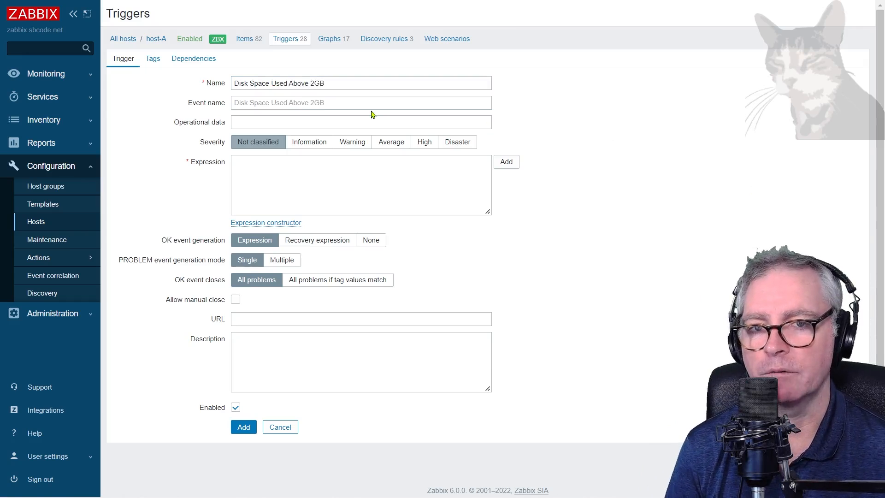
{"action": "left_click", "coordinate": [360, 83]}
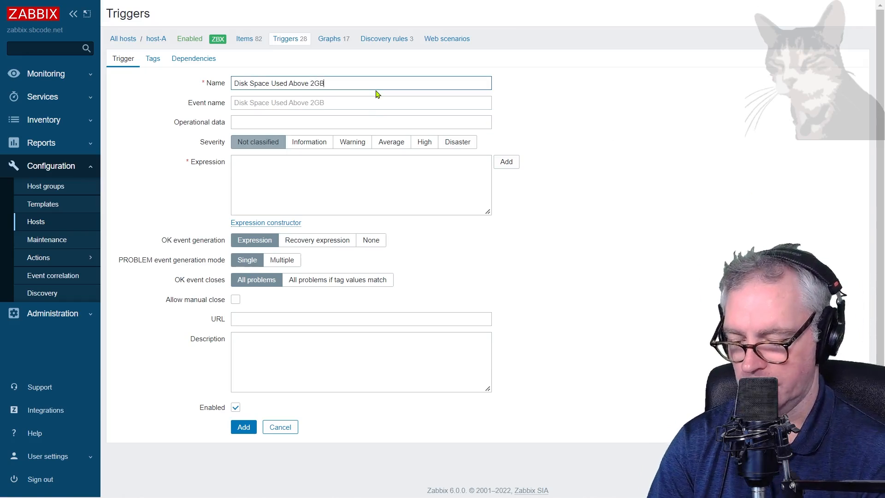
{"action": "type", "text": ", Current Value : {ITEM.VALUE"}
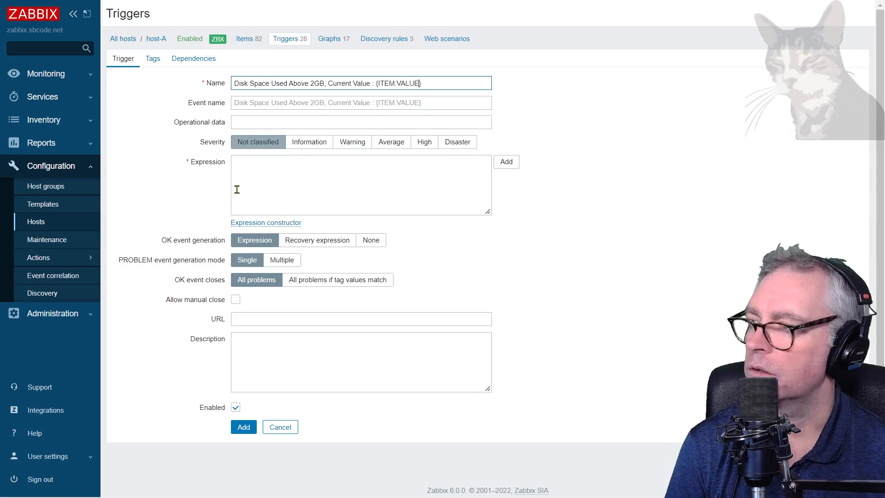
{"action": "mouse_move", "coordinate": [206, 164]}
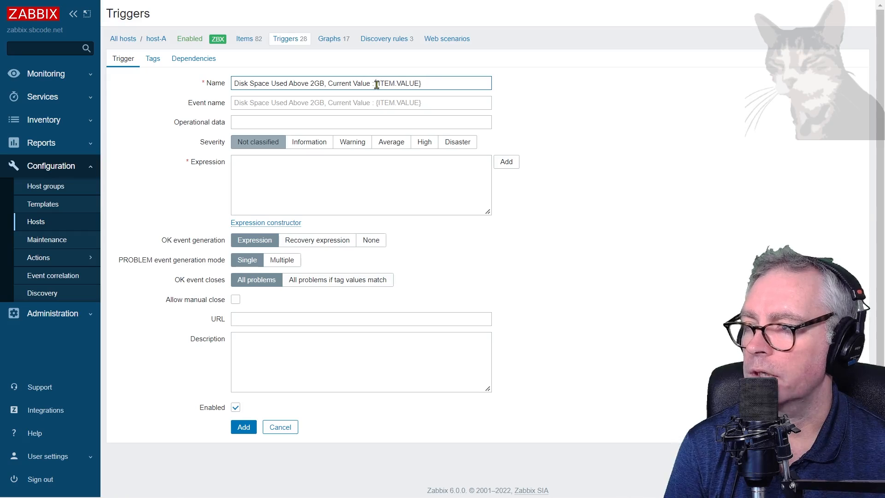
{"action": "double_click", "coordinate": [398, 83]}
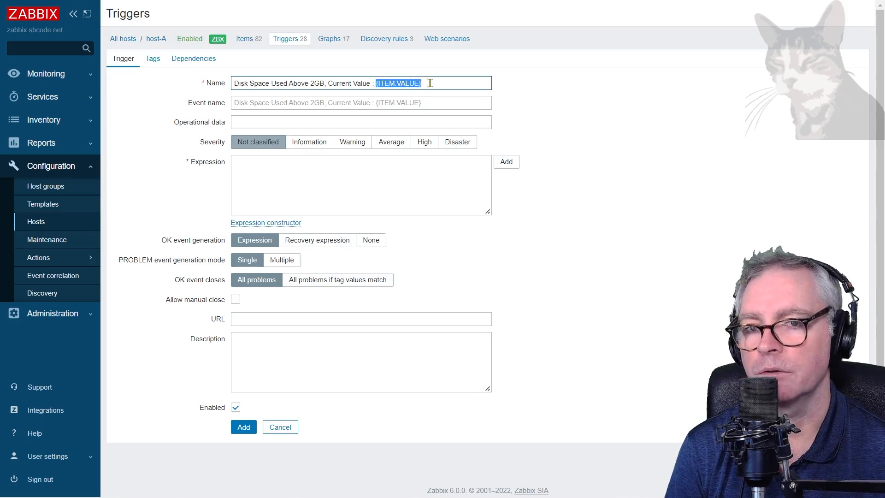
{"action": "left_click", "coordinate": [361, 184]}
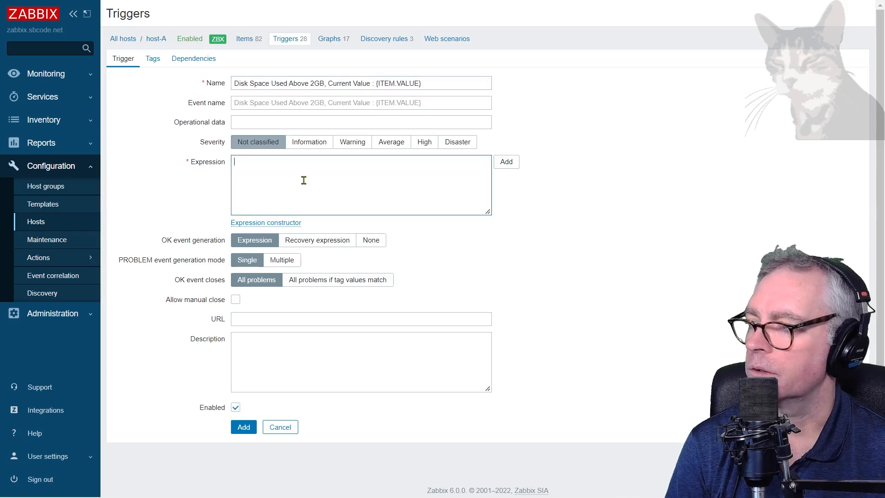
- Set the trigger severity to Disaster after trying Warning and Information
{"action": "left_click", "coordinate": [457, 142]}
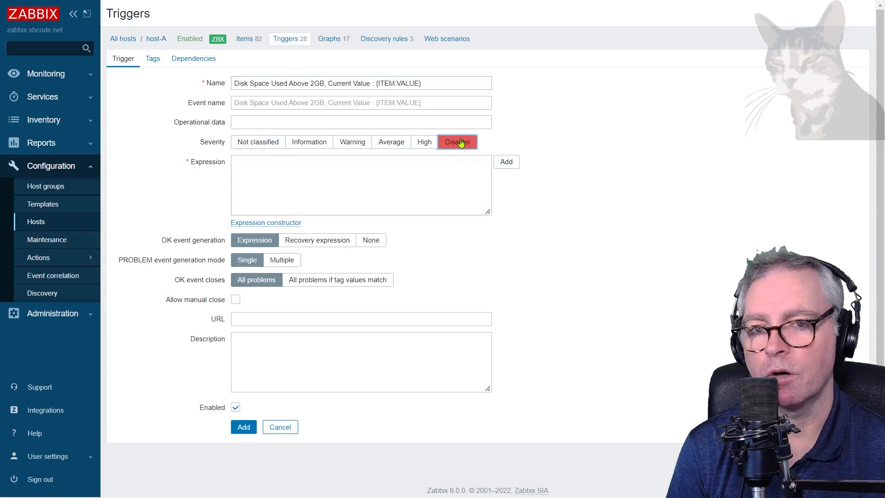
{"action": "left_click", "coordinate": [351, 142]}
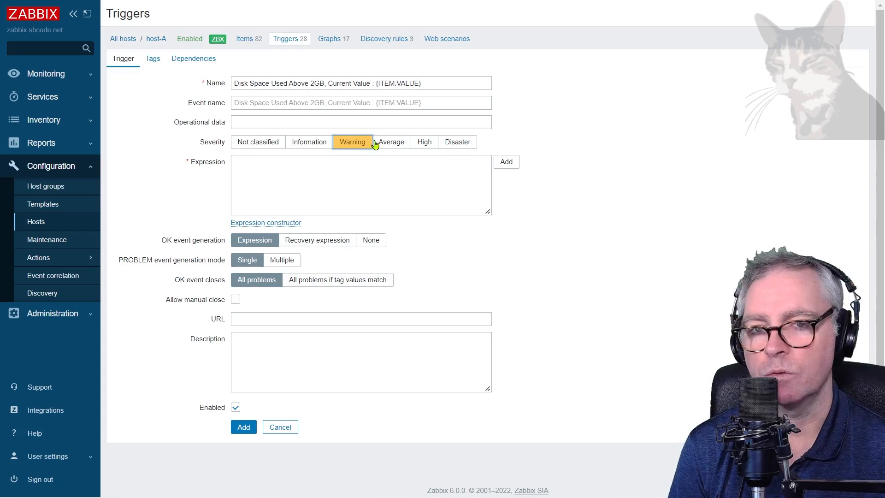
{"action": "left_click", "coordinate": [308, 142]}
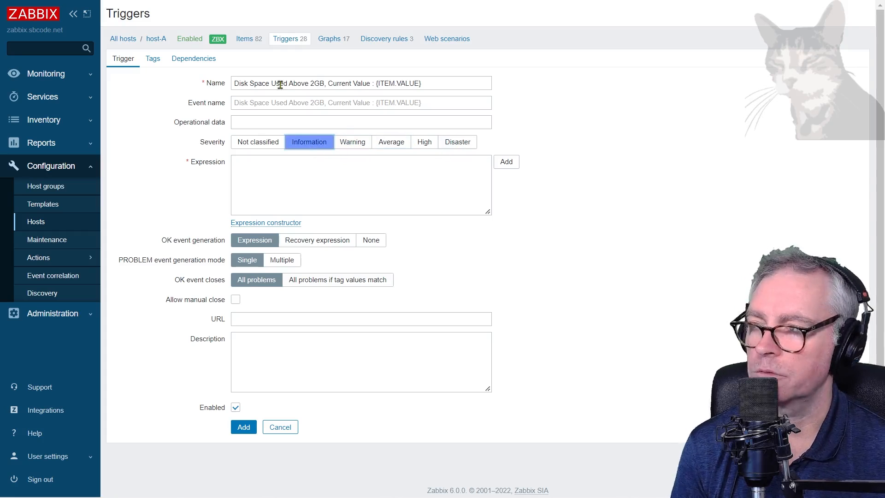
{"action": "mouse_move", "coordinate": [253, 88]}
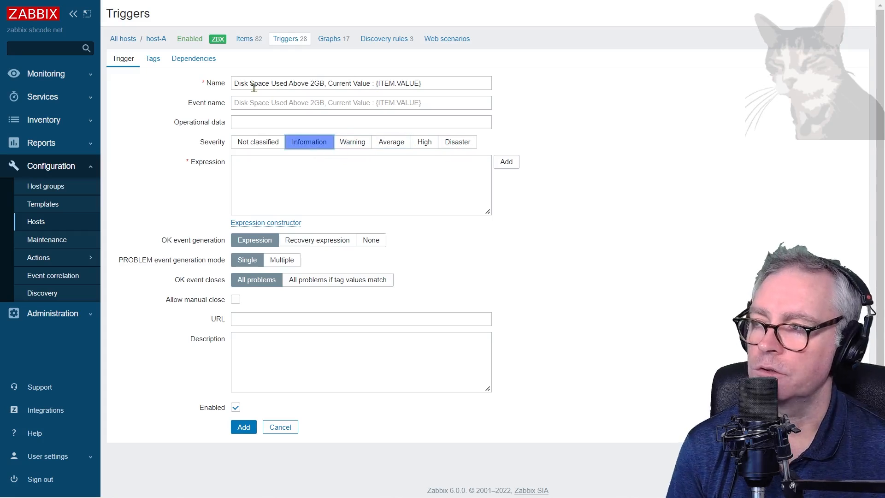
{"action": "mouse_move", "coordinate": [329, 99]}
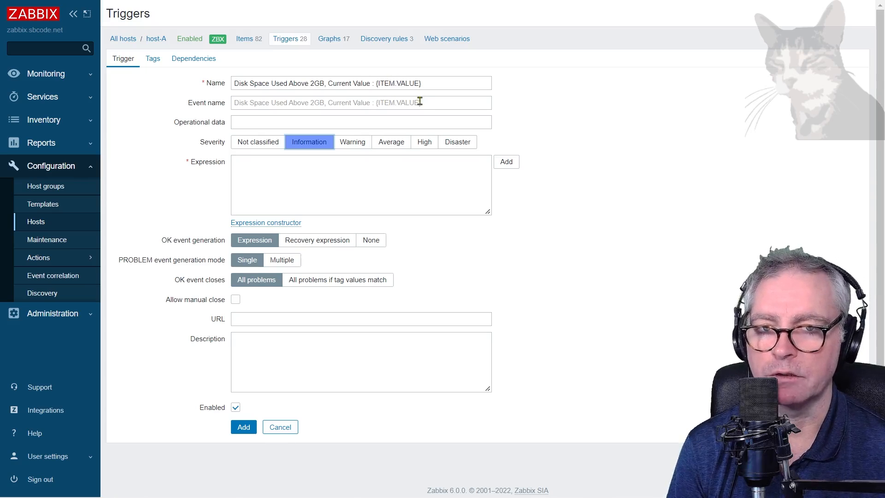
{"action": "left_click", "coordinate": [456, 142]}
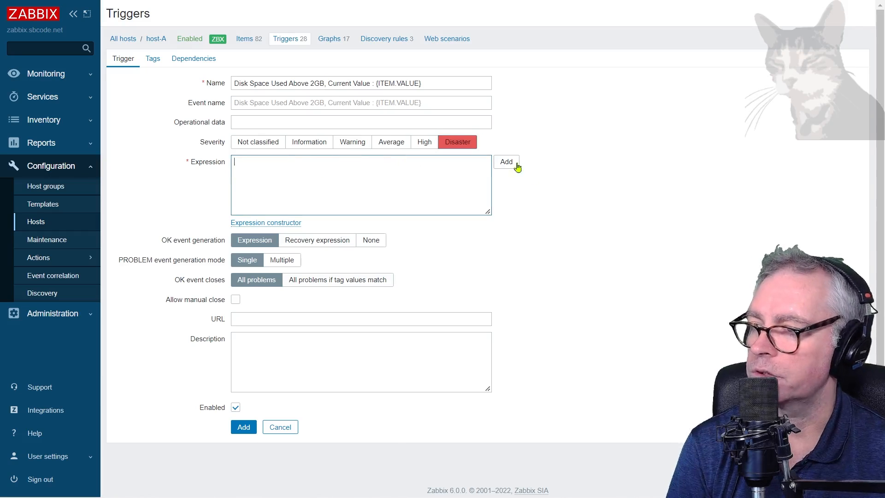
- Draft a condition on the /: Used space item with Result > 2G and look up unit symbols
{"action": "left_click", "coordinate": [505, 162]}
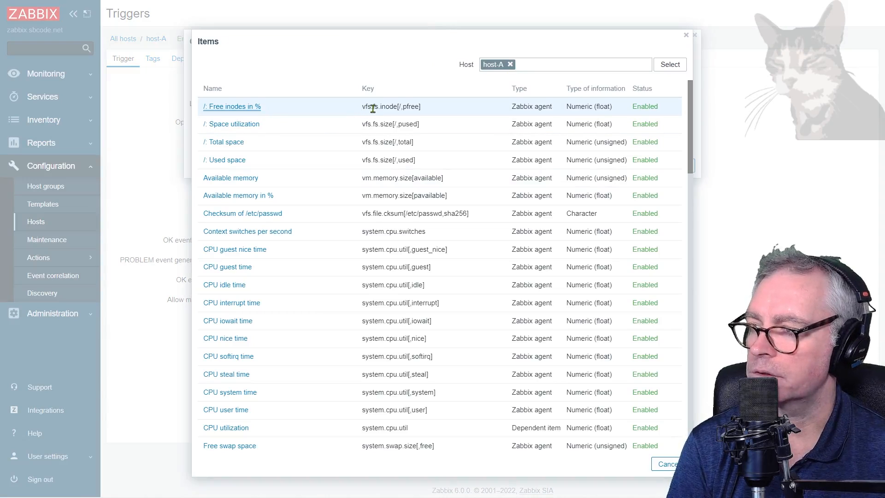
{"action": "mouse_move", "coordinate": [226, 150]}
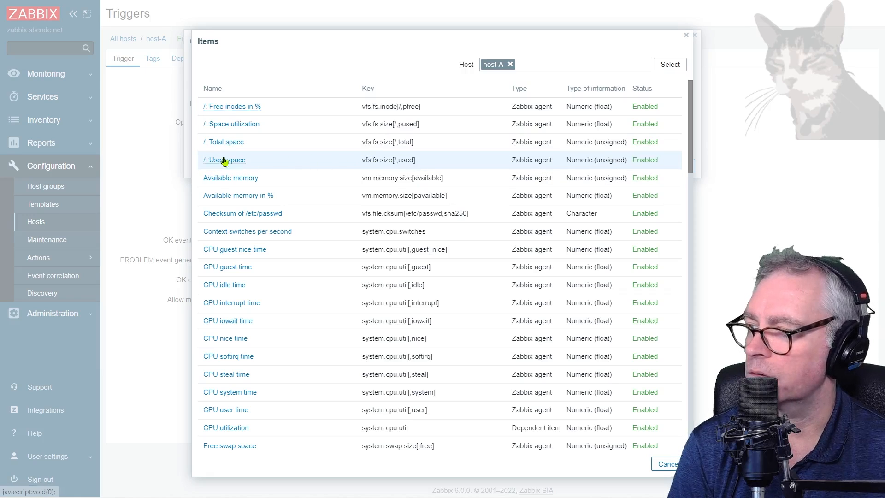
{"action": "left_click", "coordinate": [227, 159]}
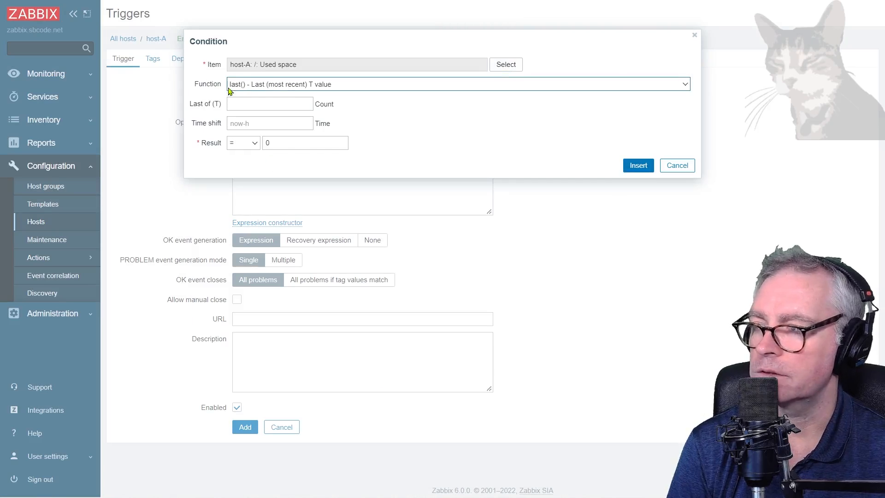
{"action": "left_click", "coordinate": [243, 142]}
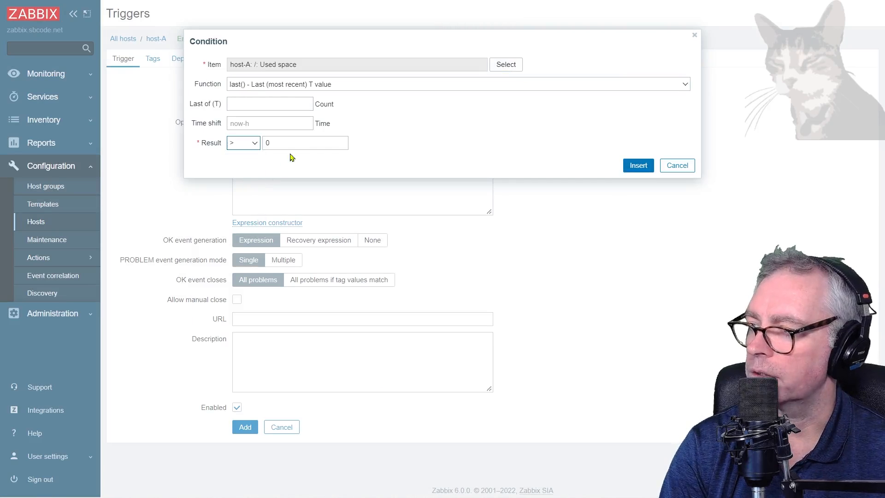
{"action": "type", "text": "2G"}
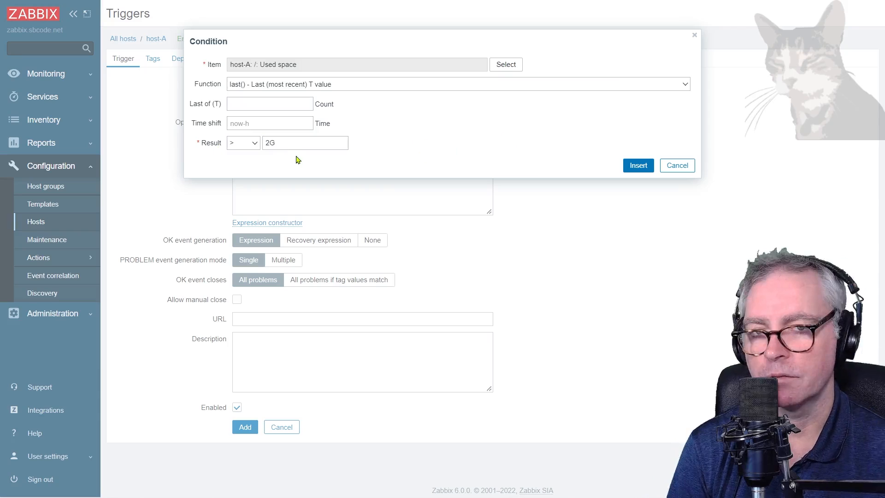
{"action": "left_click", "coordinate": [305, 142]}
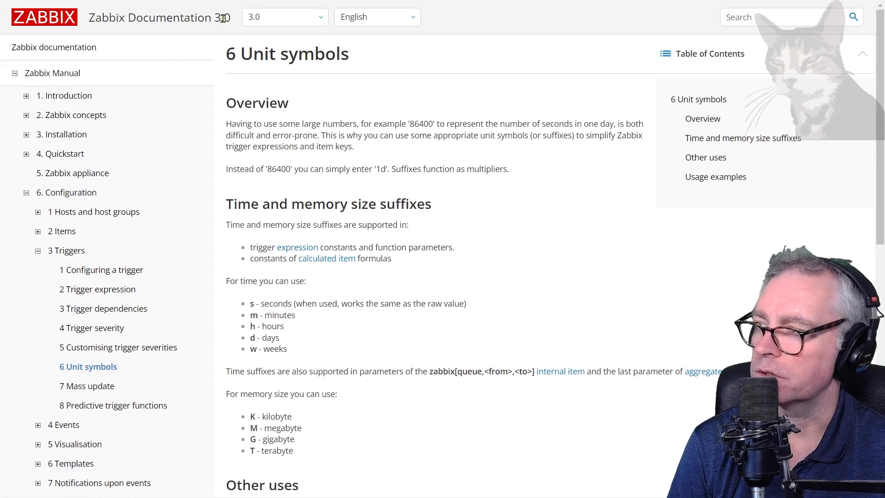
{"action": "left_click", "coordinate": [285, 17]}
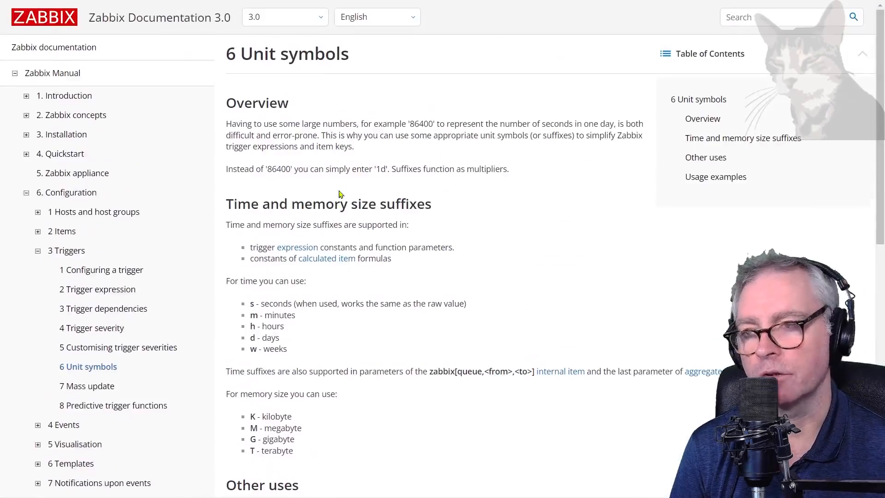
{"action": "double_click", "coordinate": [277, 290]}
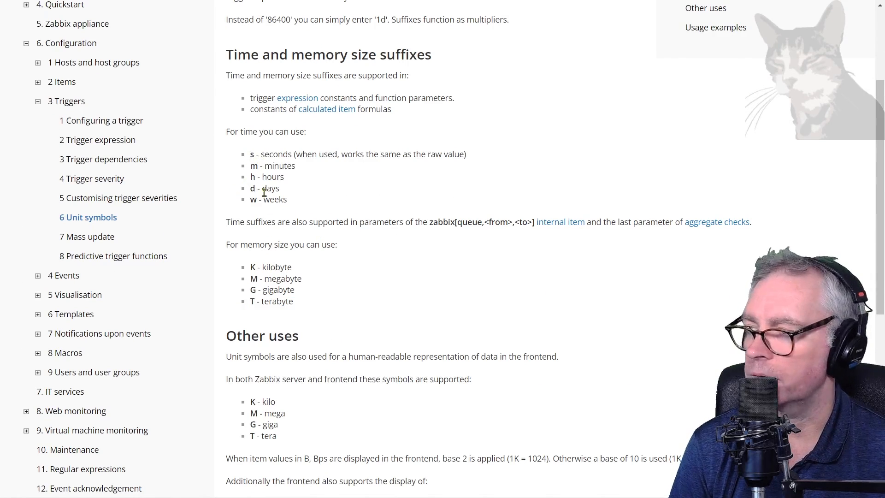
{"action": "scroll", "scroll_direction": "down", "scroll_amount": 3}
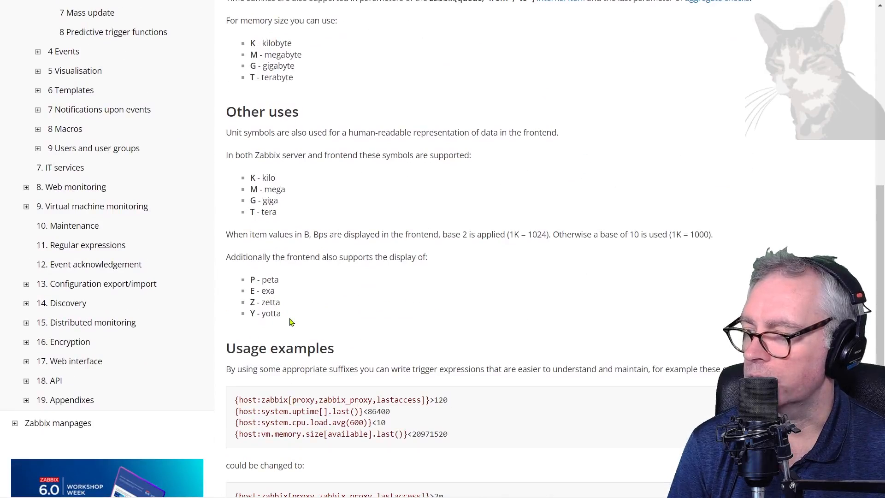
{"action": "scroll", "scroll_direction": "down", "scroll_amount": 3}
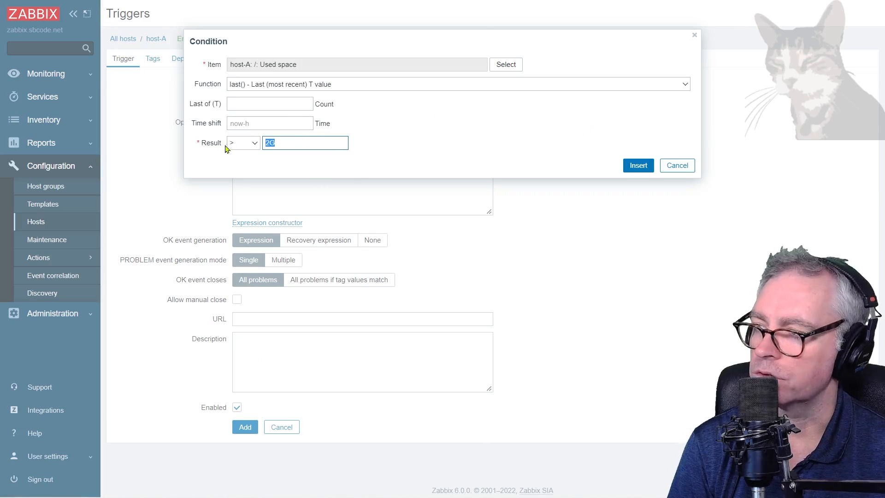
{"action": "mouse_move", "coordinate": [256, 84]}
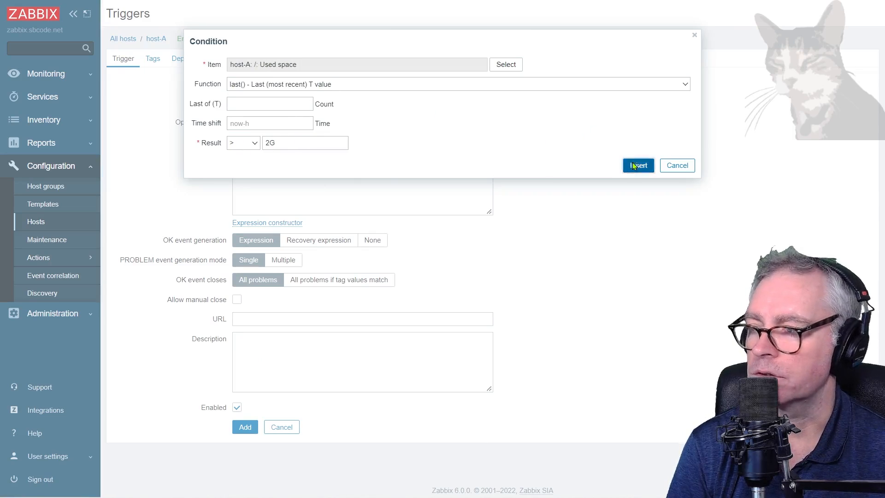
- Insert the last(Used space)>2G condition and add the new trigger to host-A
{"action": "left_click", "coordinate": [637, 165]}
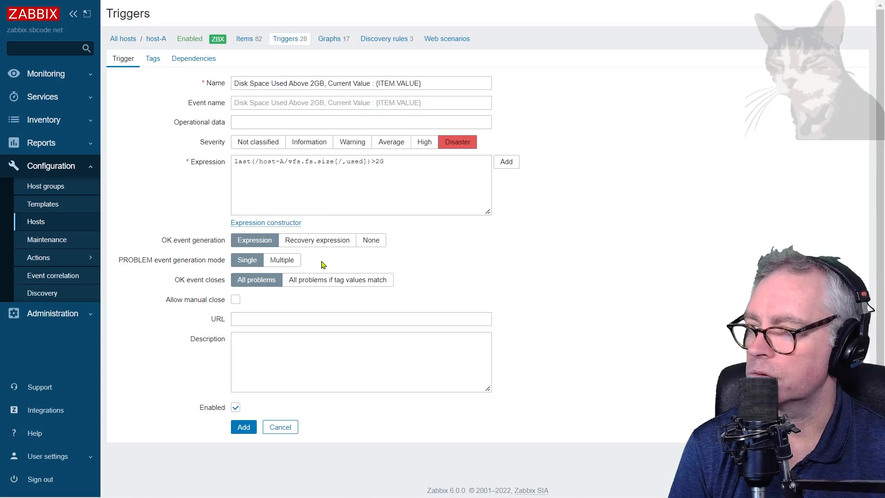
{"action": "mouse_move", "coordinate": [331, 301]}
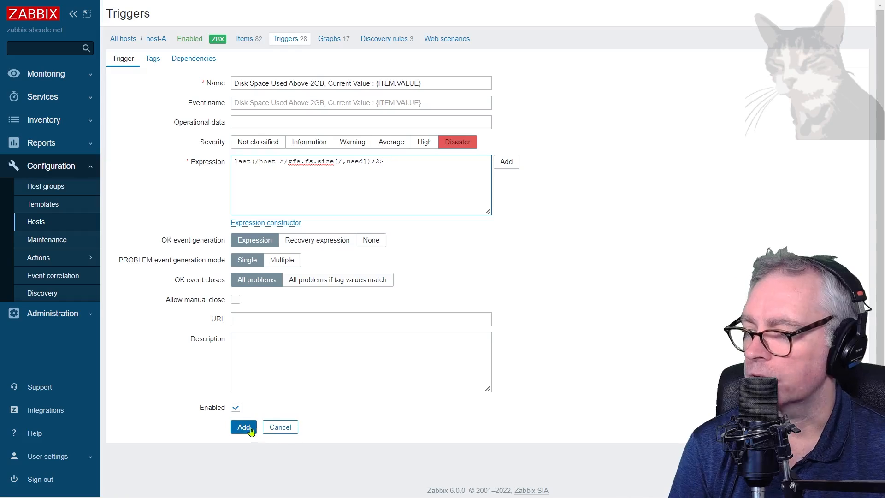
{"action": "left_click", "coordinate": [243, 427]}
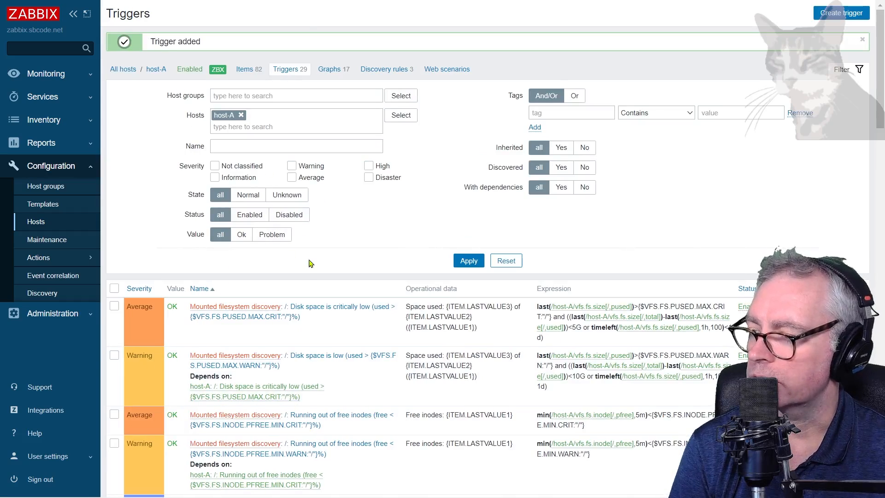
{"action": "scroll", "scroll_direction": "down", "scroll_amount": 3}
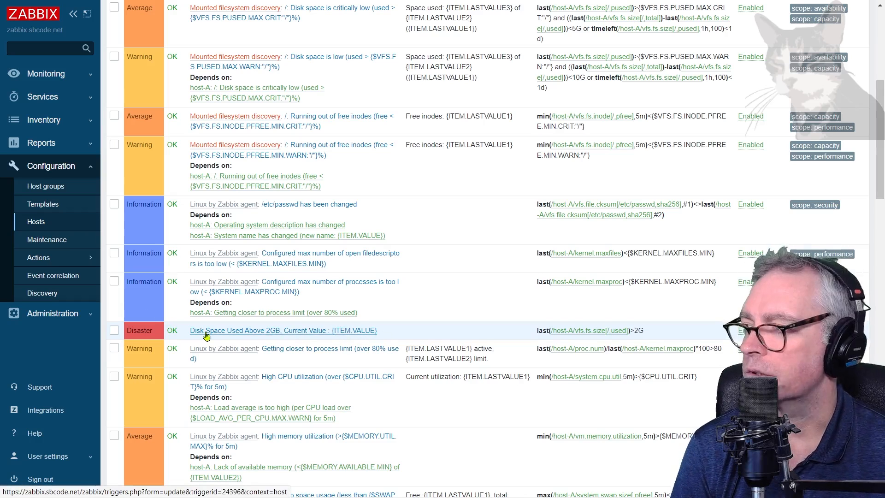
- Open Monitoring > Problems and the options of host-A's 'Current Value : 2.34 GB' disaster
{"action": "left_click", "coordinate": [46, 74]}
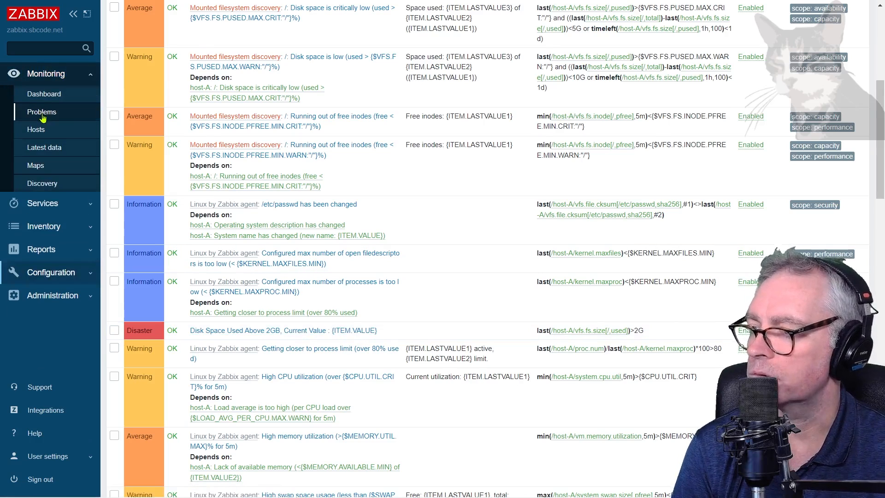
{"action": "left_click", "coordinate": [42, 112]}
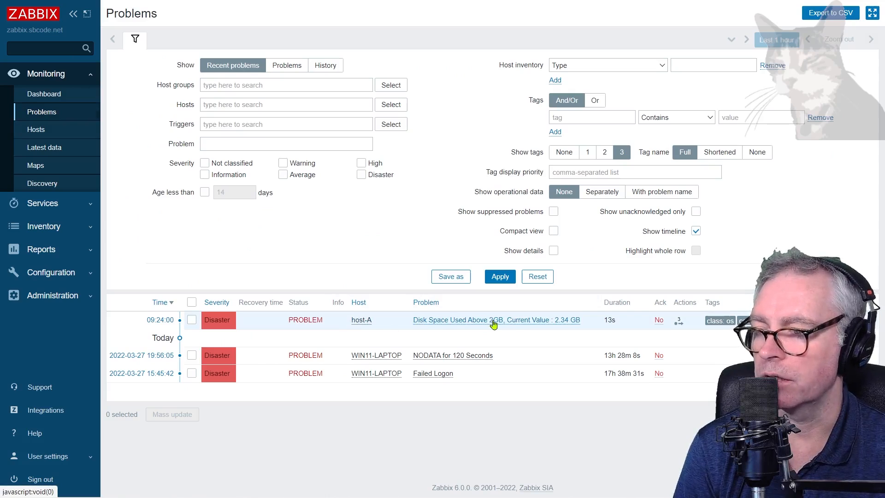
{"action": "mouse_move", "coordinate": [579, 328]}
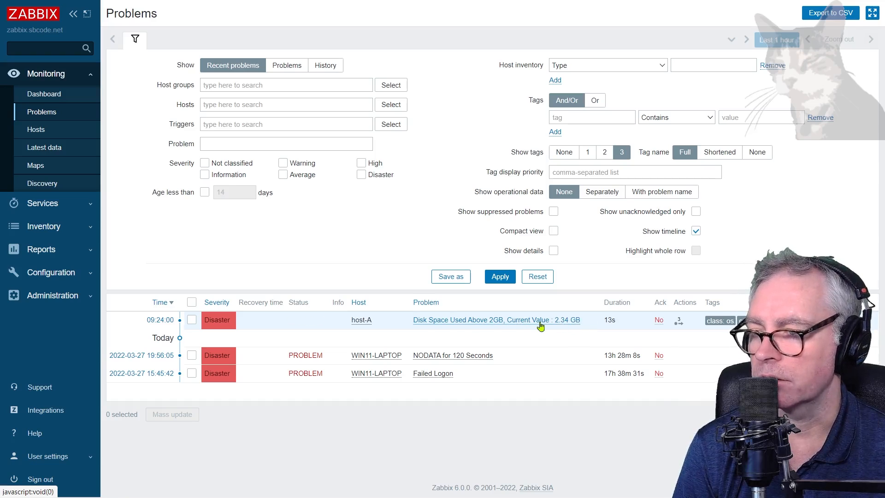
{"action": "left_click", "coordinate": [493, 320]}
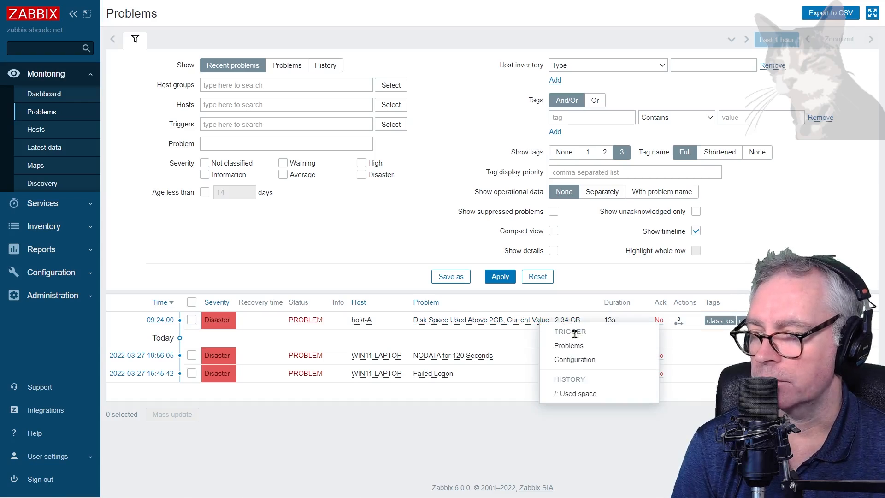
- Open the '/: Used space' history graph showing 2.34 GB above the 2G threshold
{"action": "left_click", "coordinate": [576, 394]}
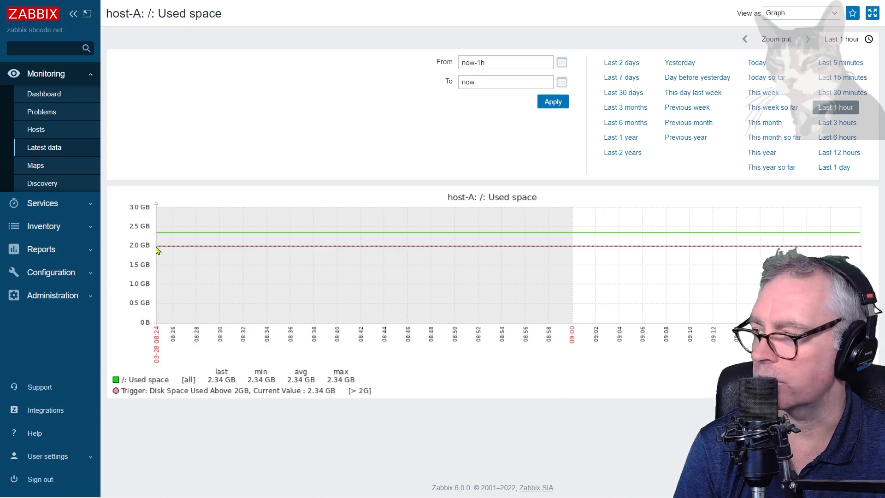
{"action": "mouse_move", "coordinate": [378, 252]}
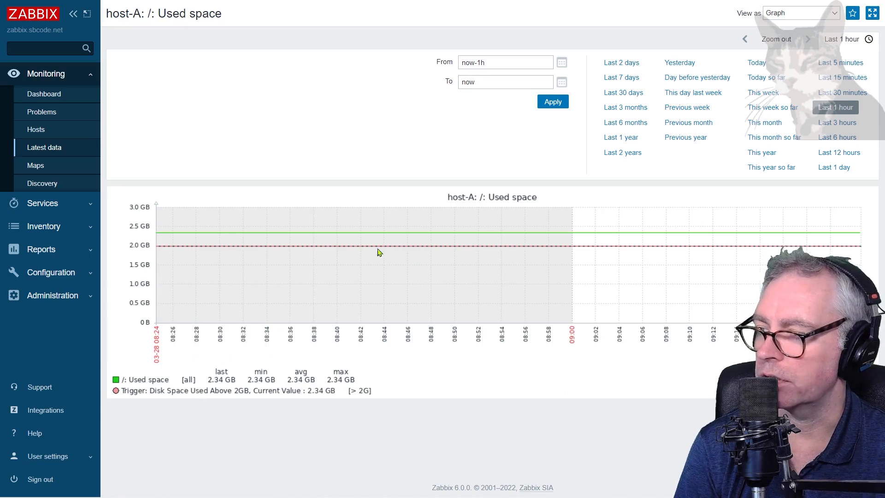
{"action": "mouse_move", "coordinate": [258, 248]}
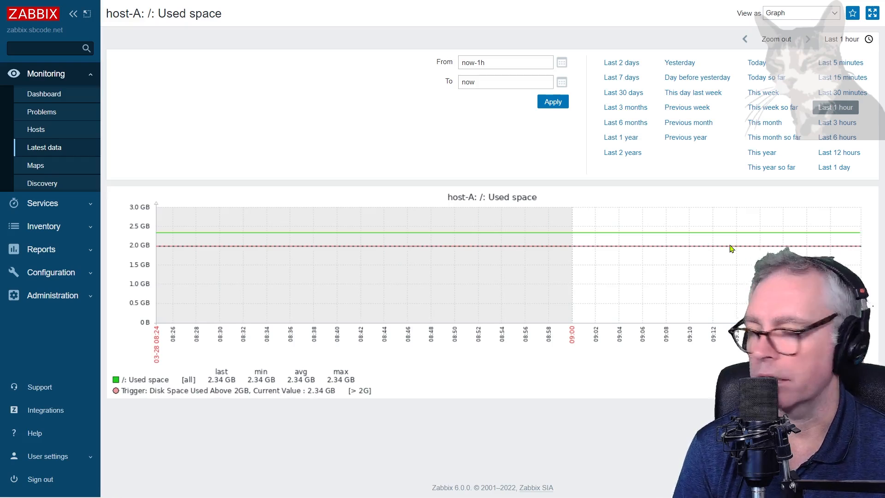
{"action": "mouse_move", "coordinate": [454, 313]}
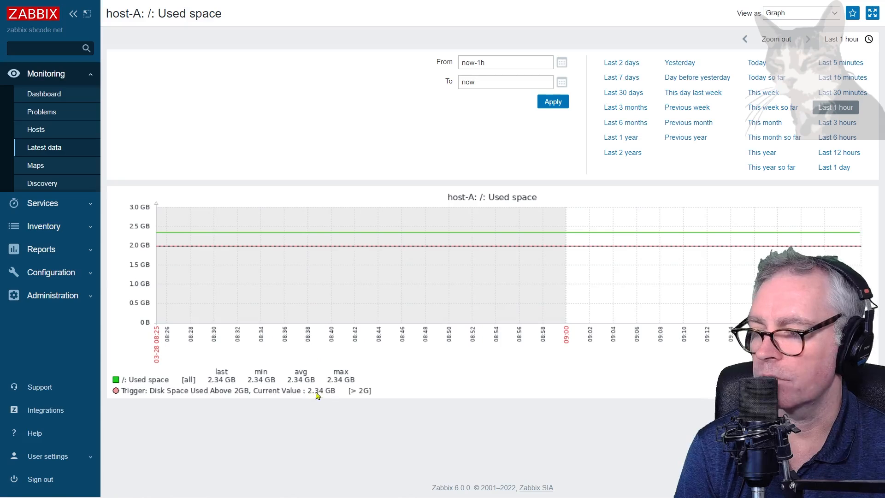
{"action": "mouse_move", "coordinate": [35, 165]}
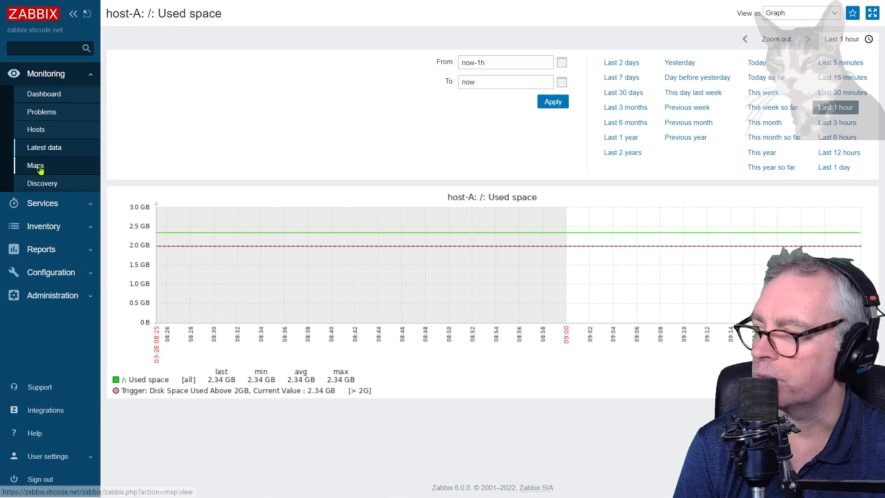
- View the network map showing host-A in red, then return to Monitoring > Problems
{"action": "left_click", "coordinate": [35, 165]}
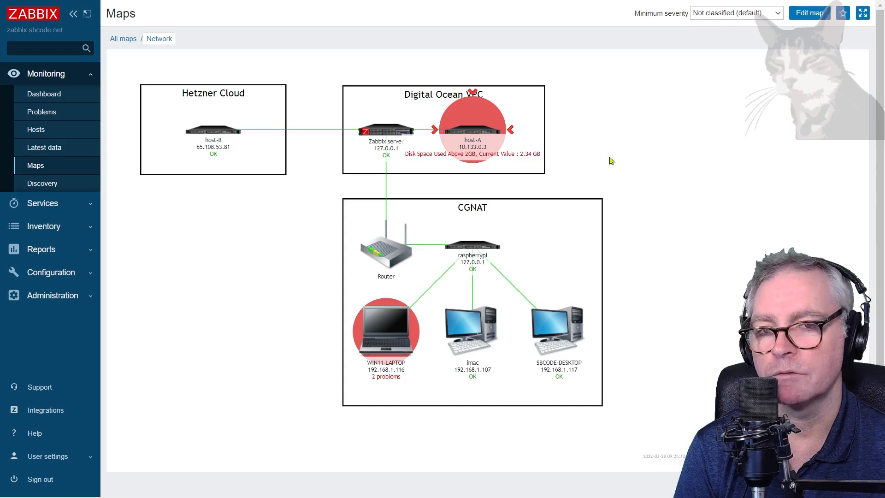
{"action": "mouse_move", "coordinate": [247, 125]}
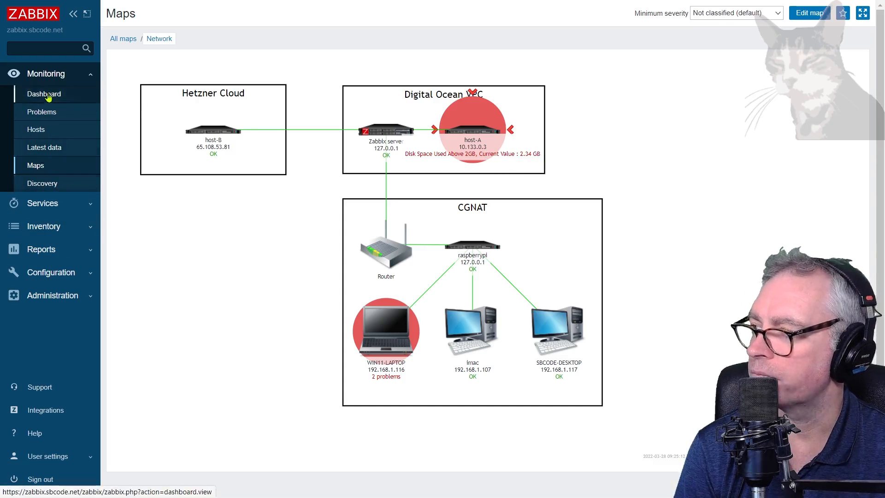
{"action": "left_click", "coordinate": [41, 112]}
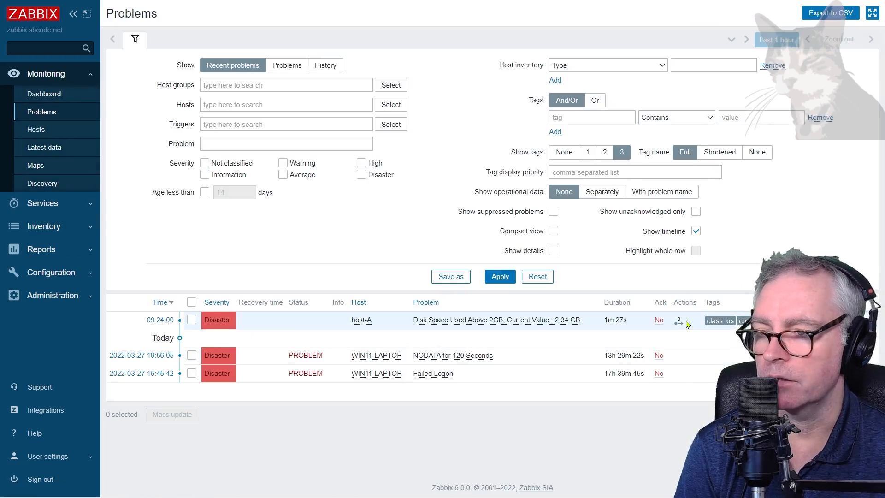
- Show the Actions popup for host-A's problem and scroll through Slack's zabbix-alerts channel
{"action": "left_click", "coordinate": [679, 321]}
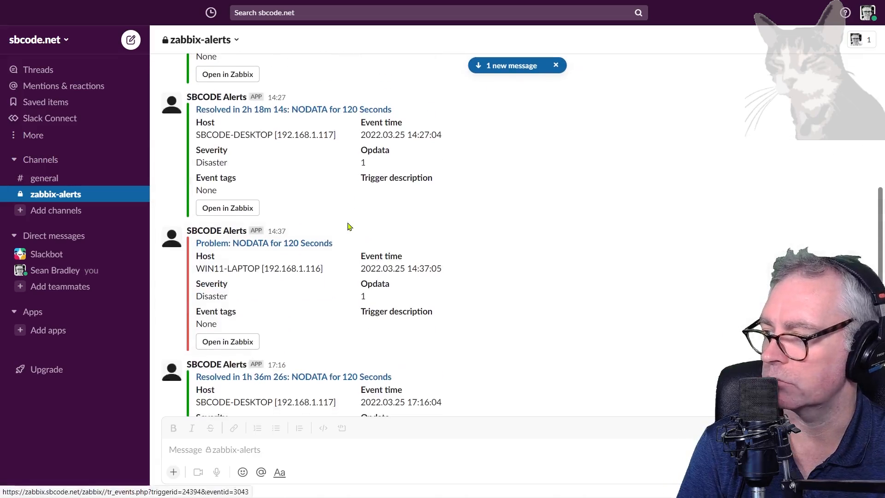
{"action": "scroll", "scroll_direction": "down", "scroll_amount": 3}
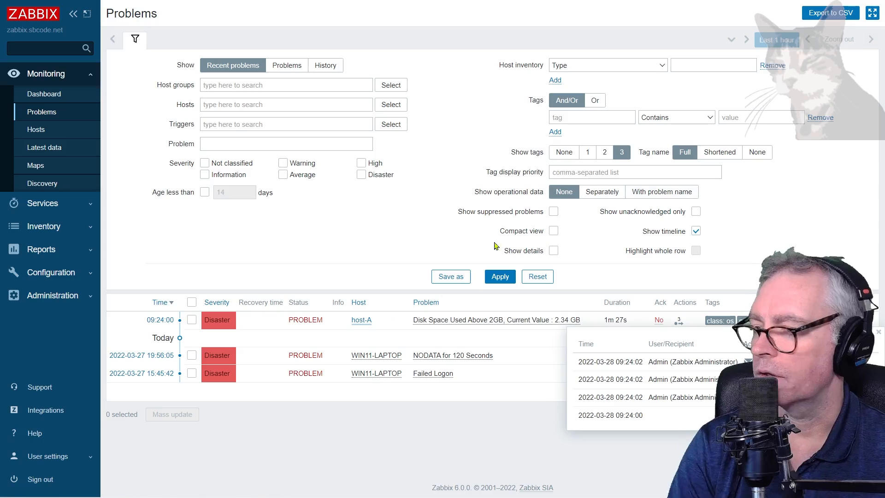
- Reach the Slack media type settings via Administration > Media types
{"action": "left_click", "coordinate": [53, 295]}
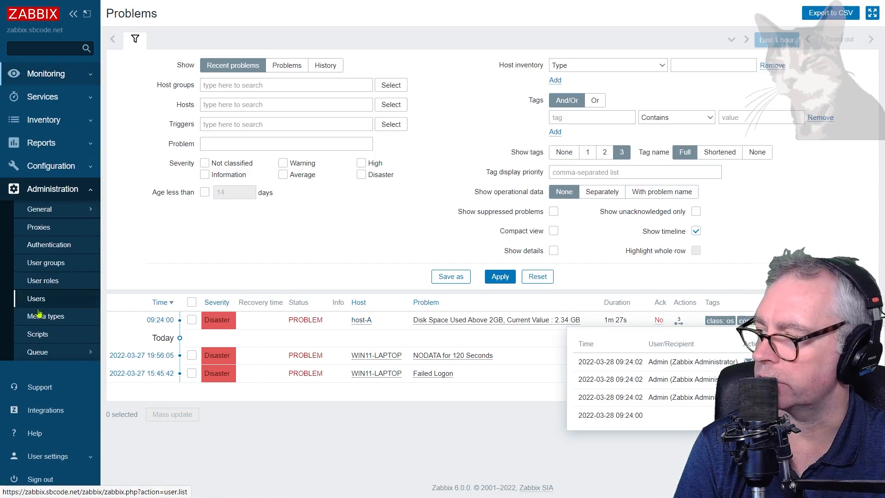
{"action": "left_click", "coordinate": [46, 316]}
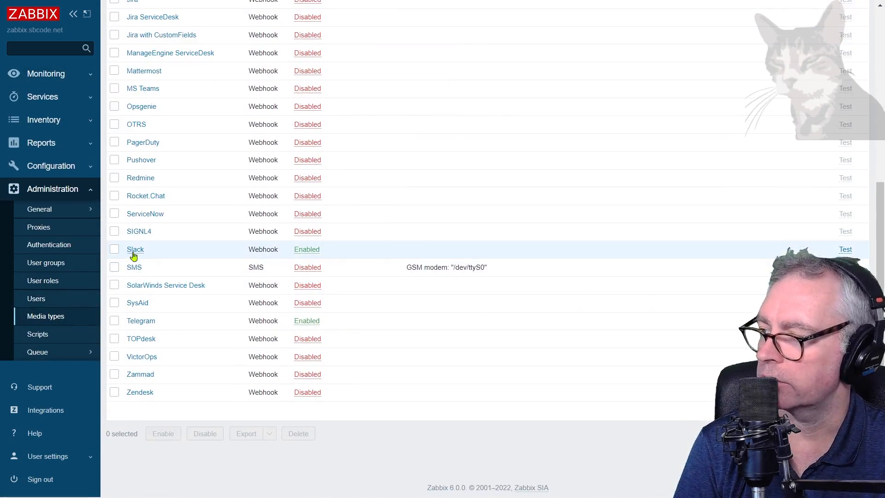
{"action": "left_click", "coordinate": [135, 249]}
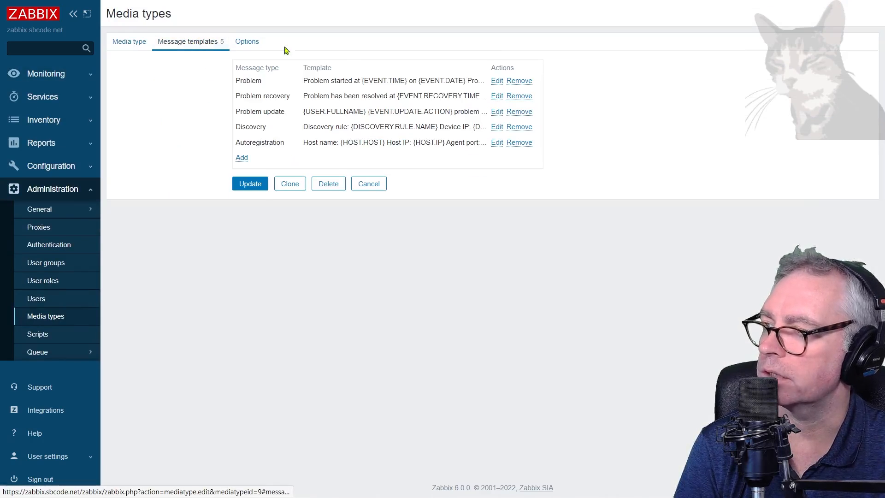
- Review the Problem message template with its event and host macros, then cancel without saving
{"action": "left_click", "coordinate": [496, 82]}
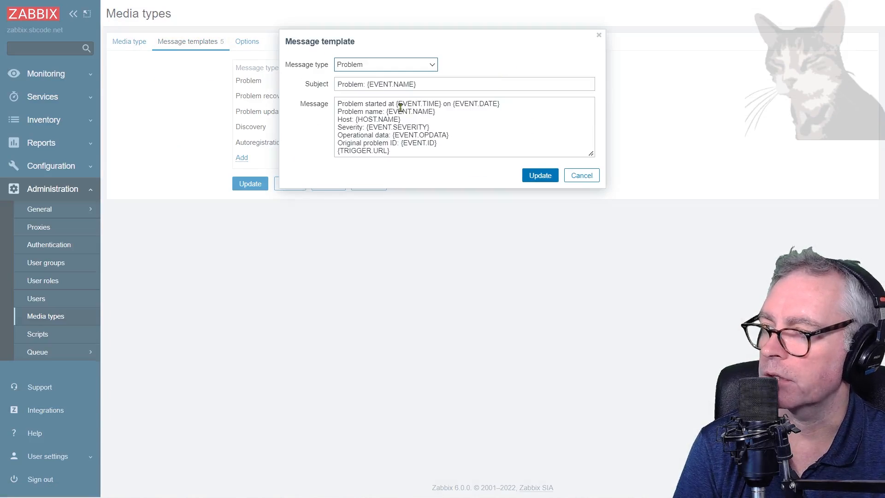
{"action": "double_click", "coordinate": [391, 84]}
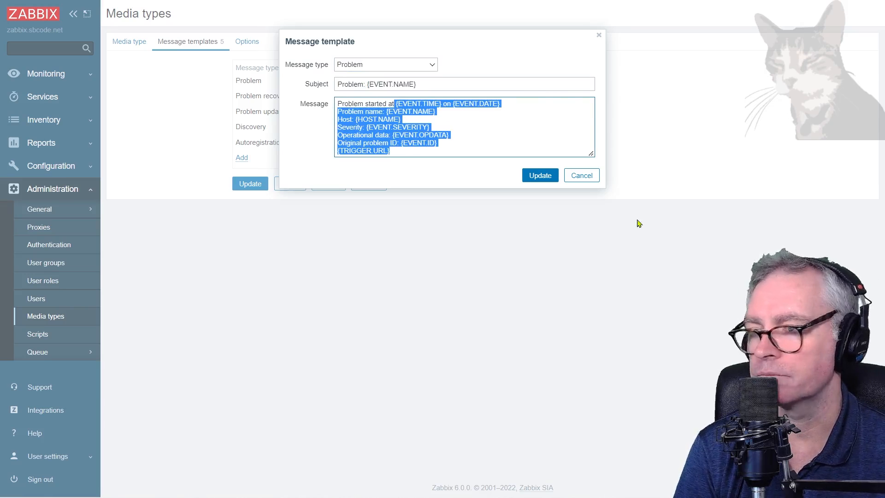
{"action": "left_click", "coordinate": [581, 175]}
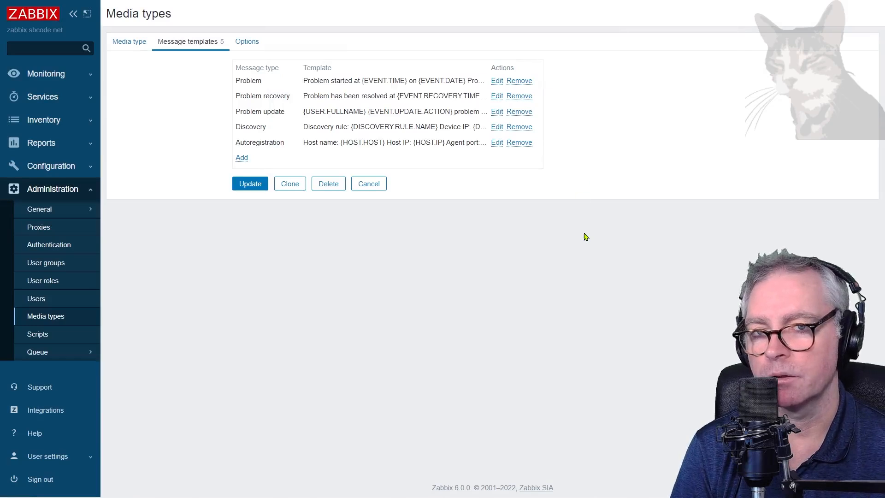
{"action": "mouse_move", "coordinate": [108, 113]}
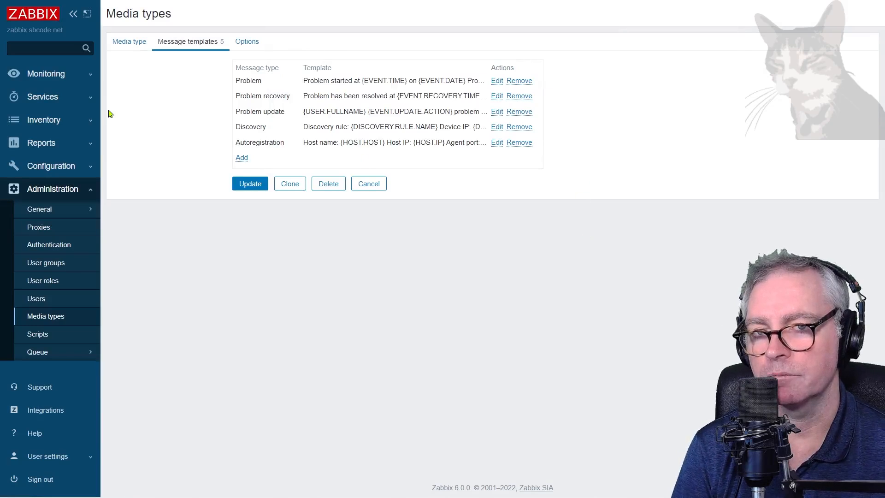